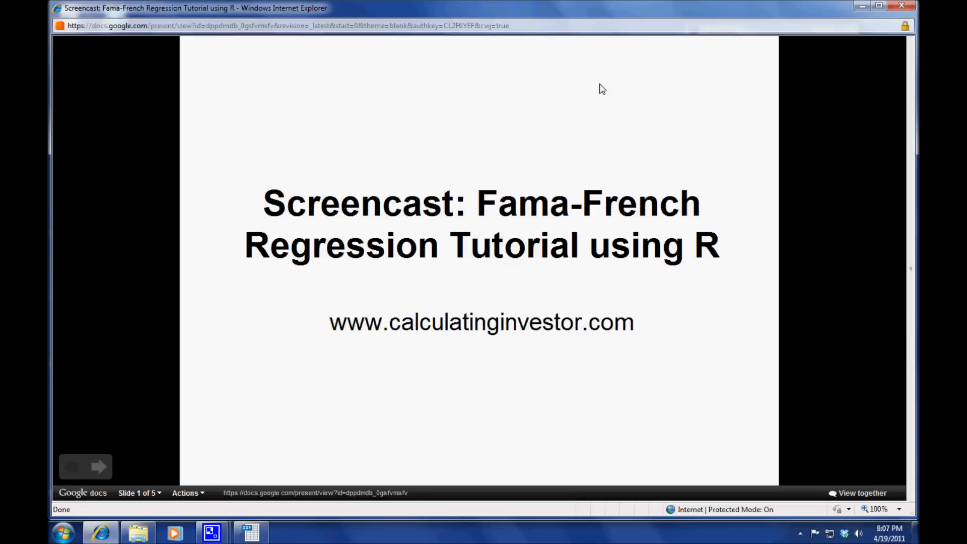
- Advance the presentation to slide 2, the Fama-French regression equation
click(99, 467)
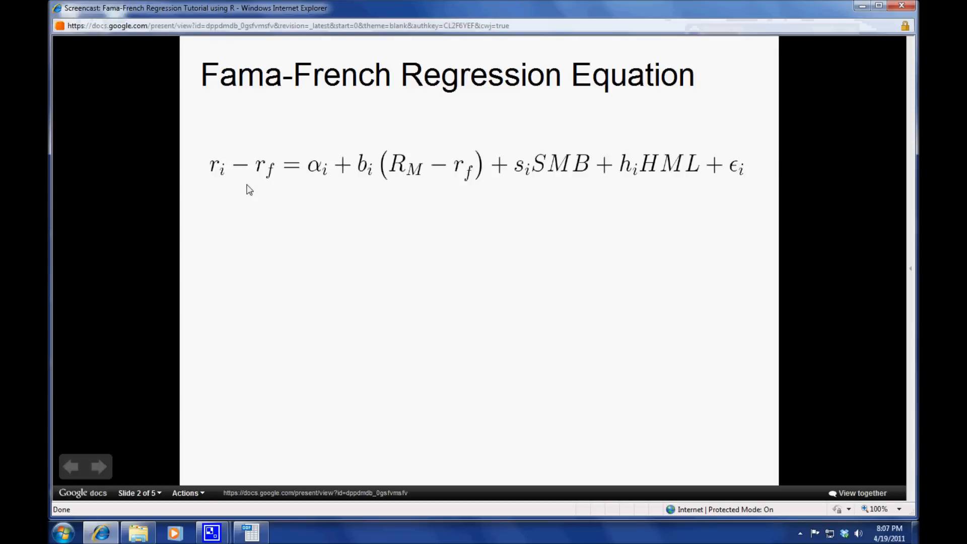
mouse_move(262, 188)
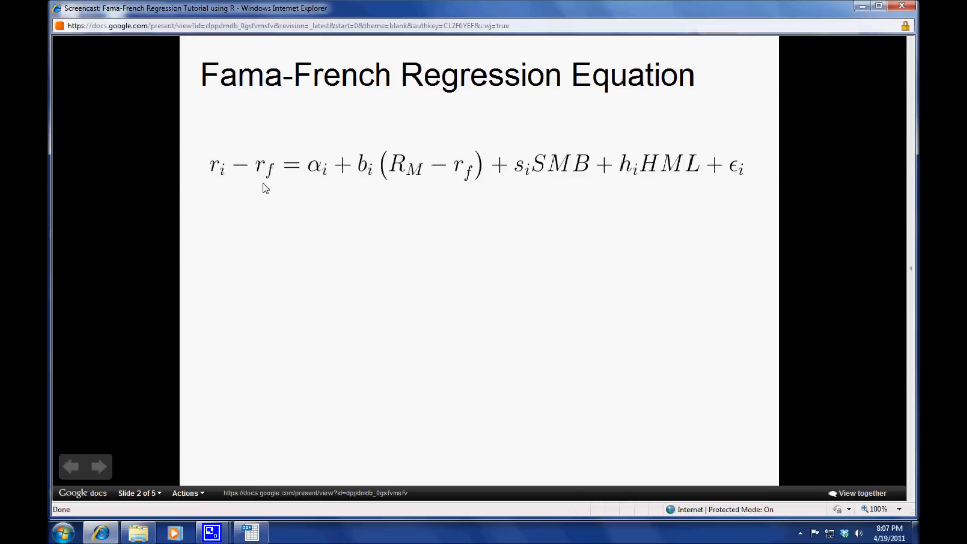
mouse_move(320, 200)
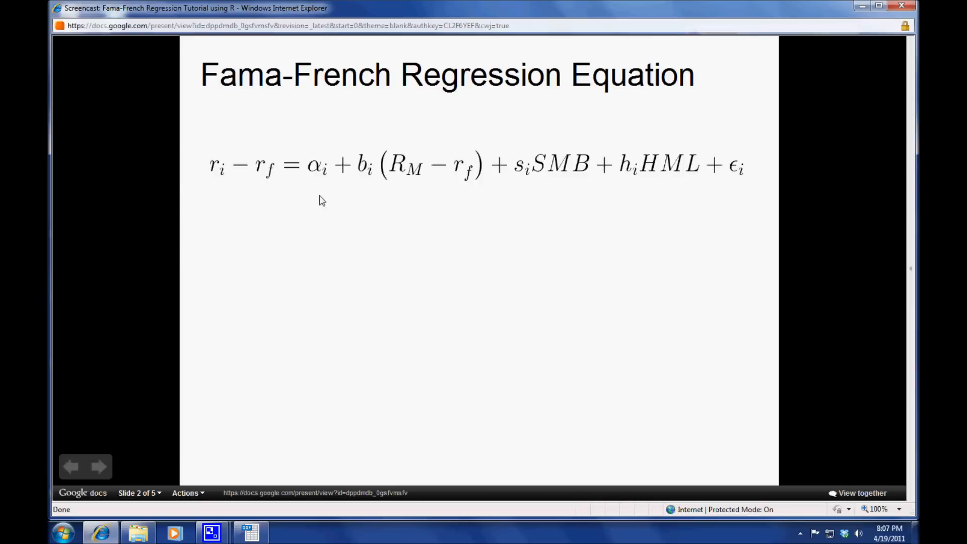
mouse_move(379, 179)
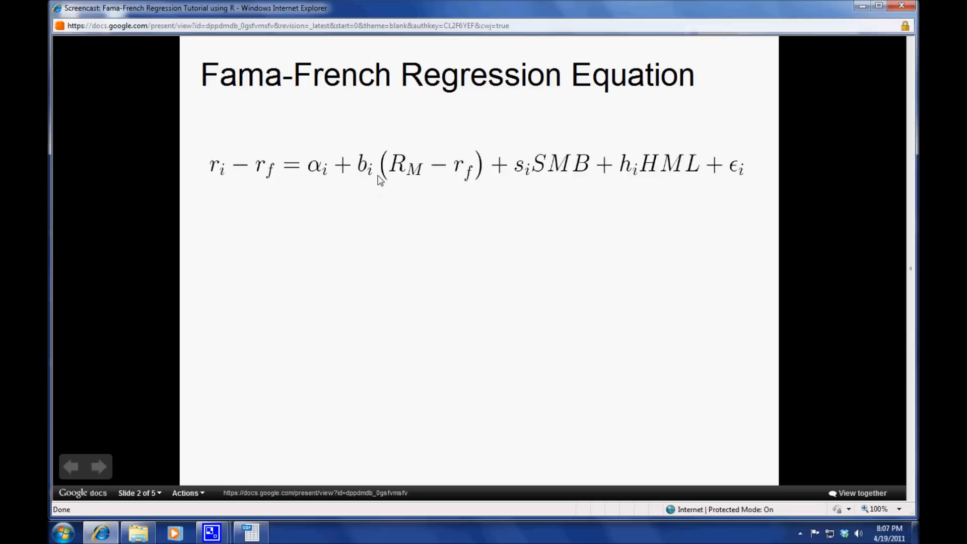
mouse_move(398, 196)
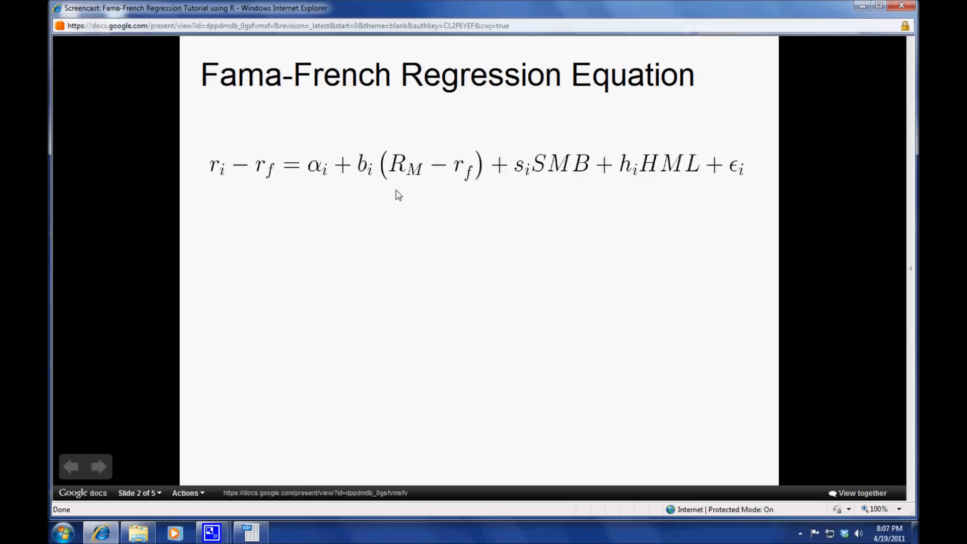
mouse_move(467, 184)
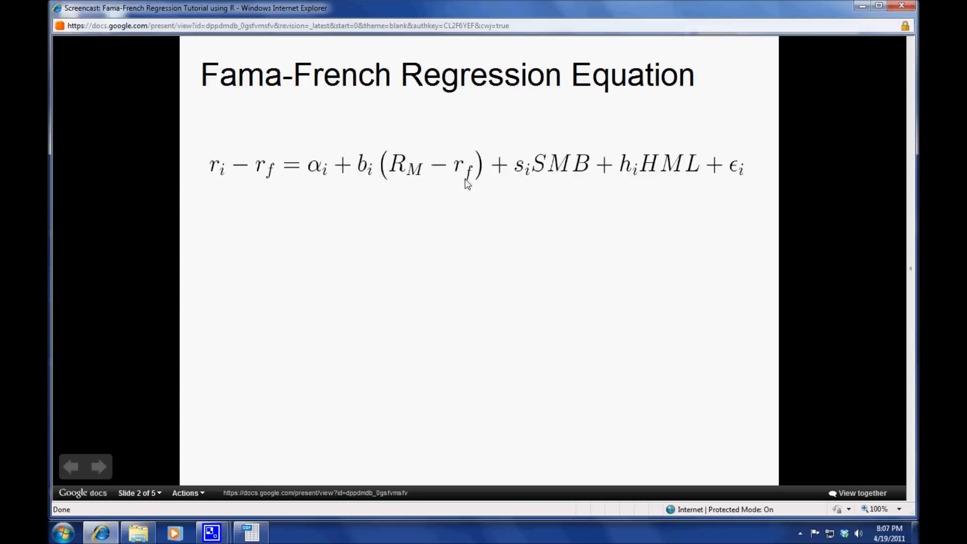
mouse_move(554, 178)
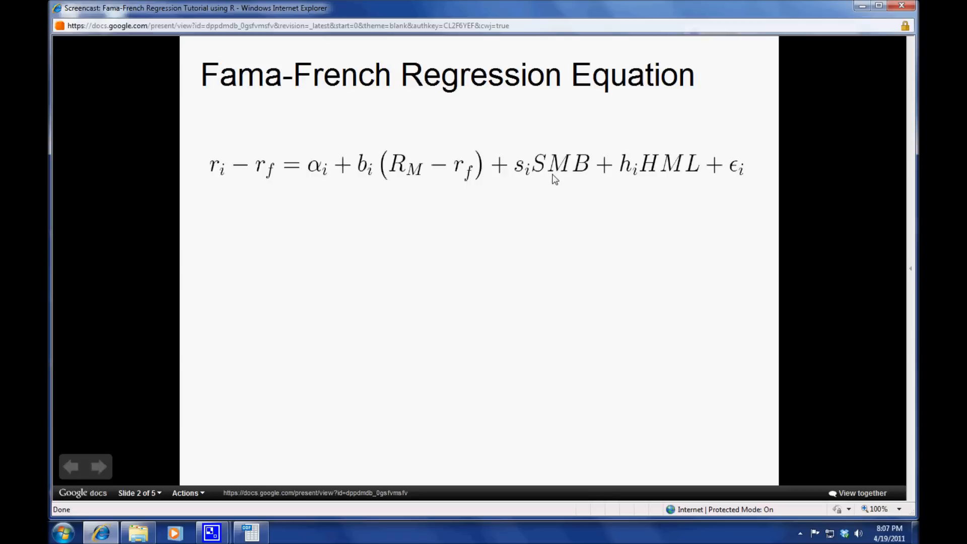
mouse_move(607, 176)
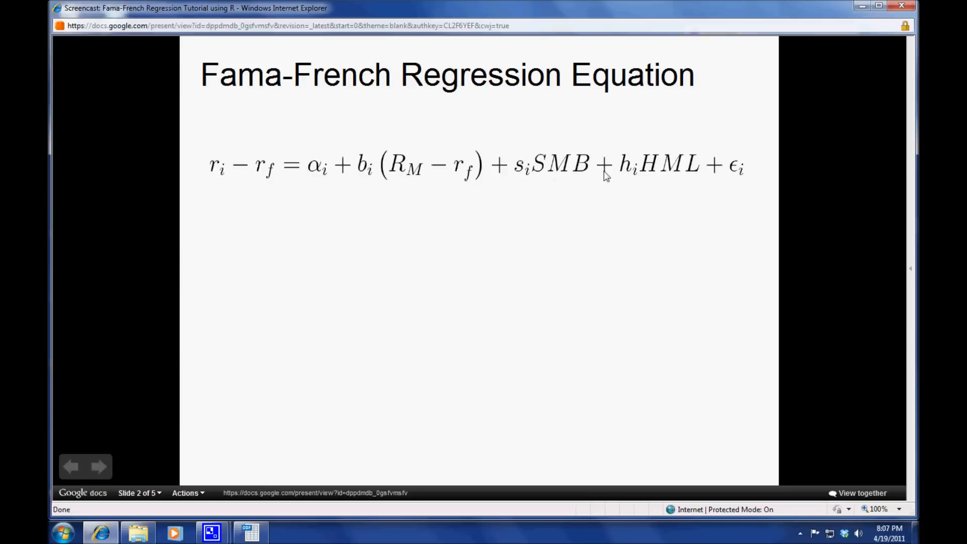
mouse_move(642, 176)
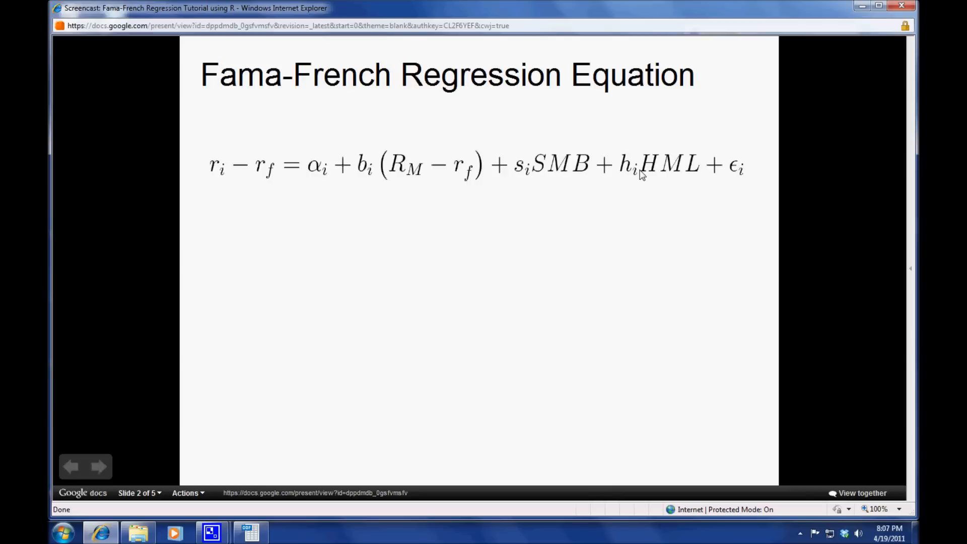
mouse_move(377, 183)
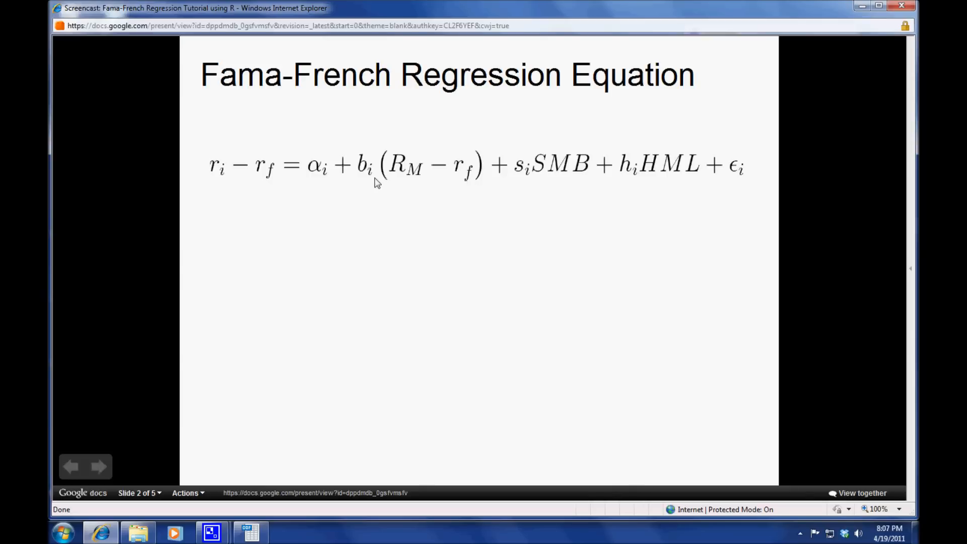
mouse_move(621, 187)
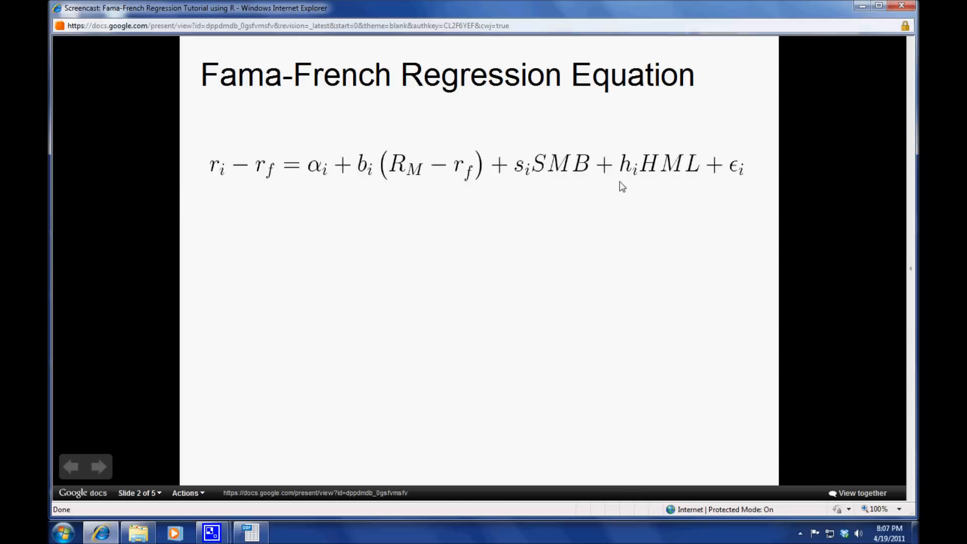
mouse_move(316, 192)
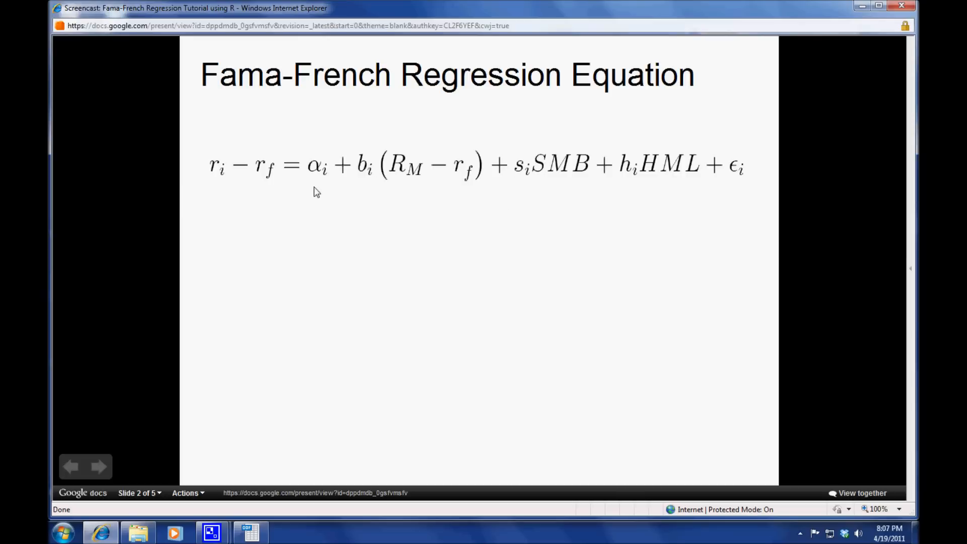
- Advance to slide 3, 'Creating a CSV data file'
click(99, 467)
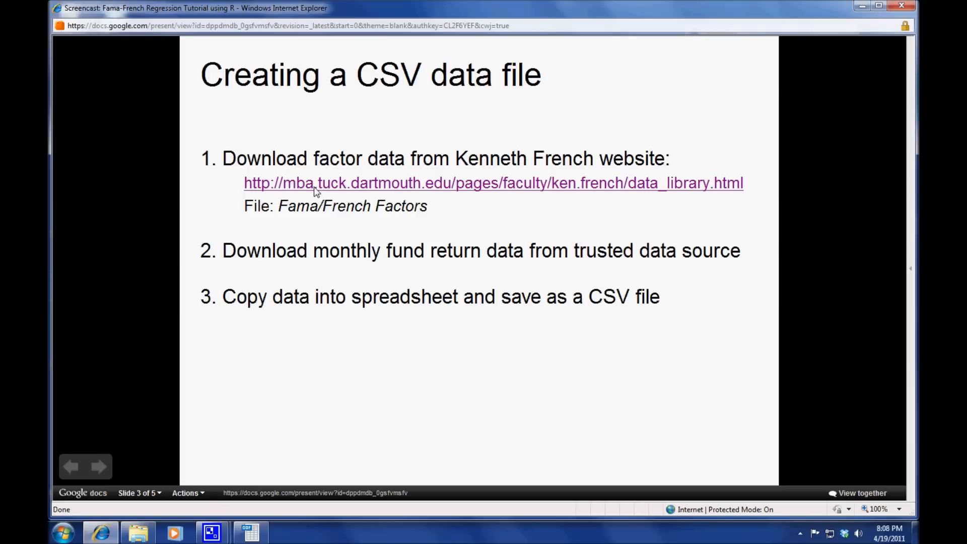
mouse_move(364, 269)
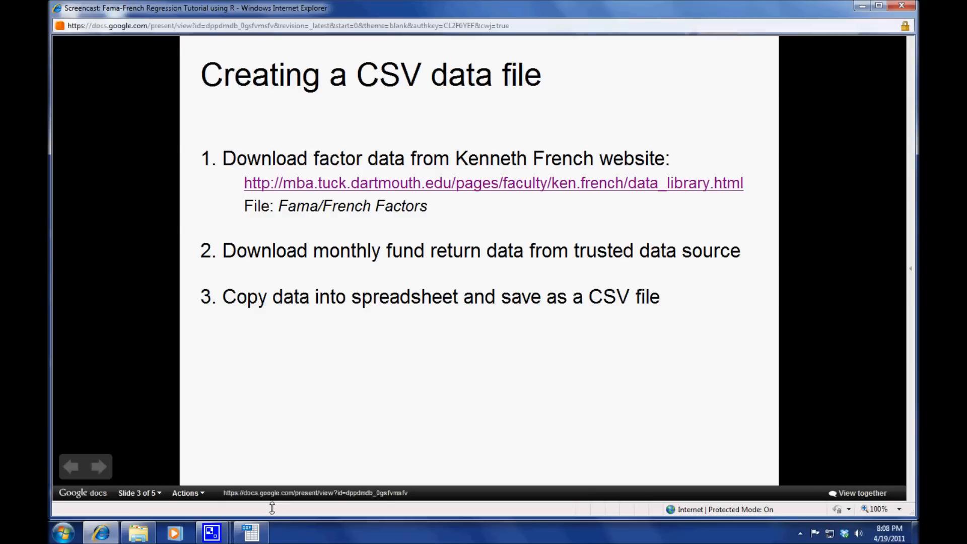
- Switch to the Calc window showing ffdata.ods with the factor and FMAGX columns
click(250, 533)
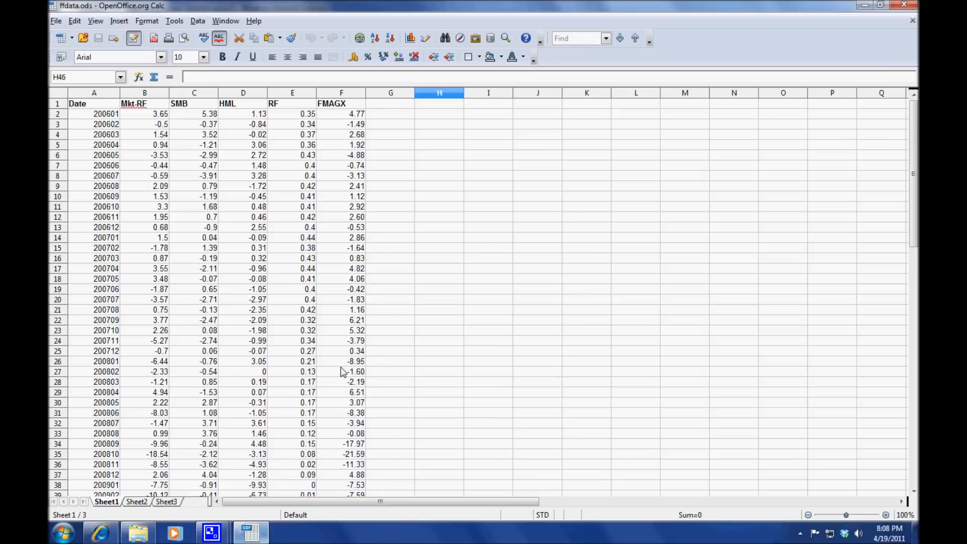
mouse_move(418, 244)
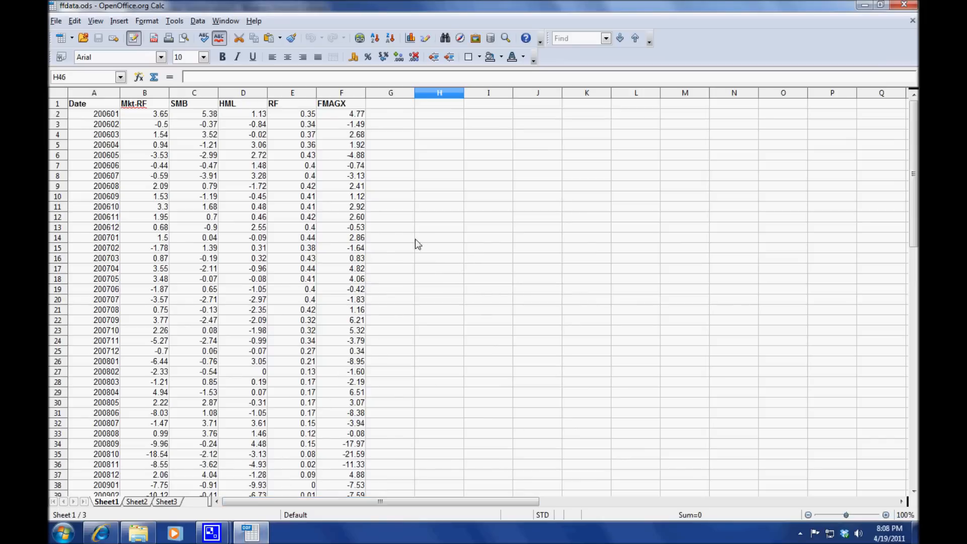
mouse_move(136, 110)
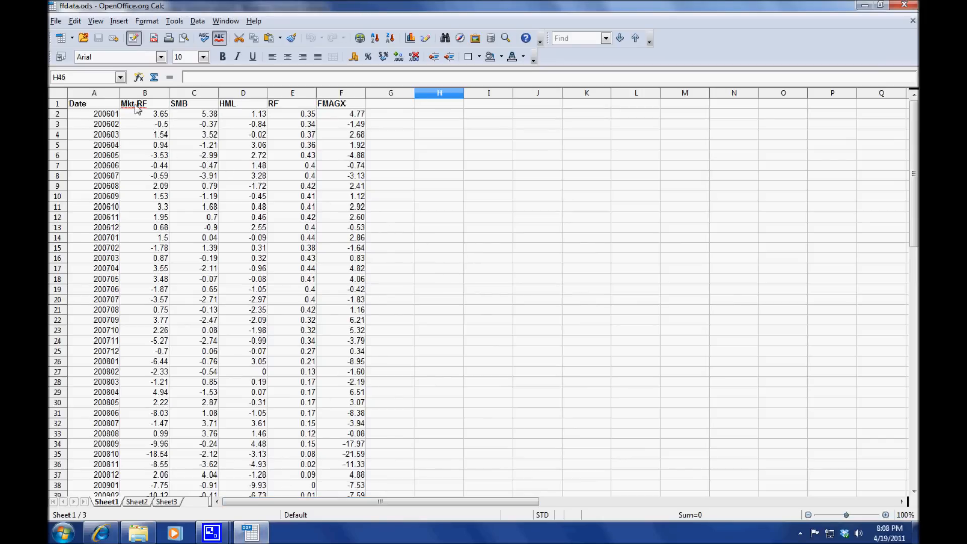
mouse_move(244, 110)
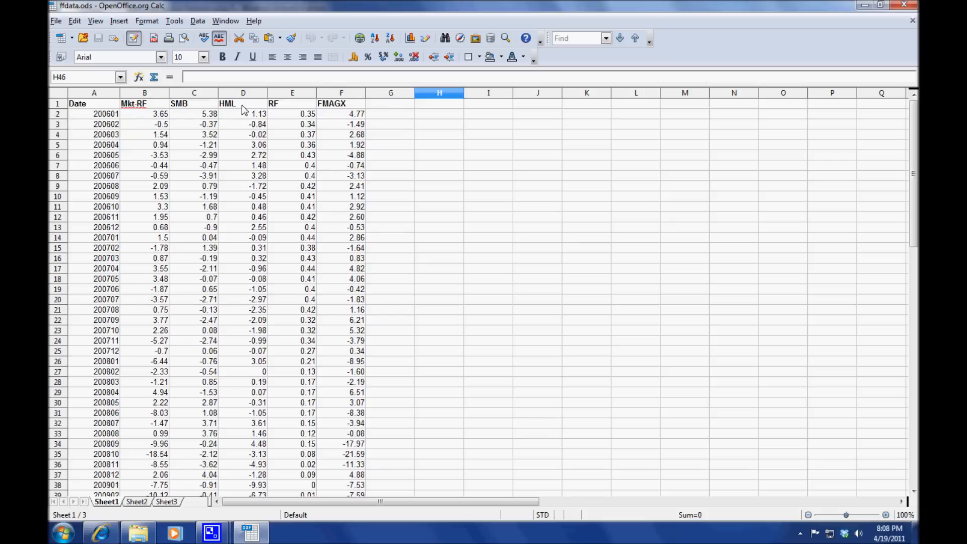
mouse_move(281, 115)
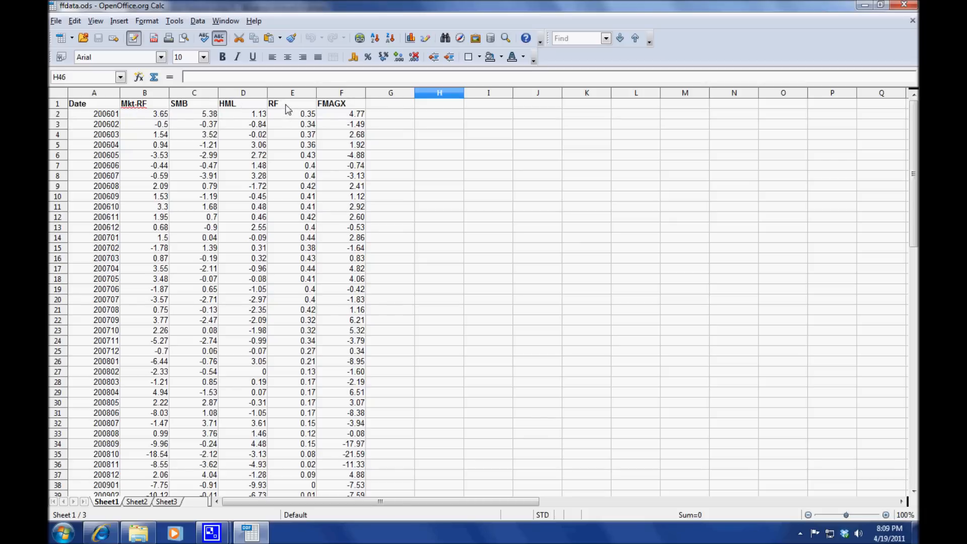
mouse_move(347, 107)
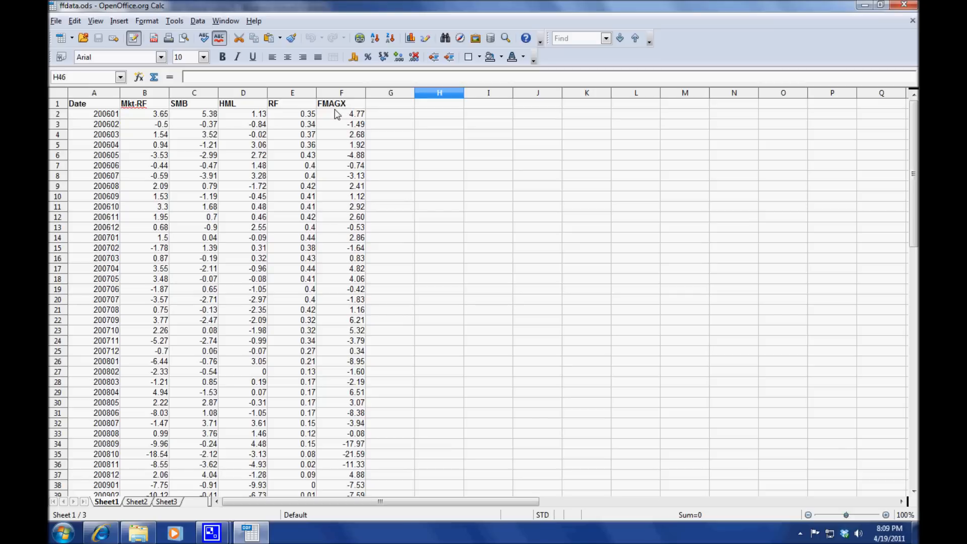
mouse_move(345, 122)
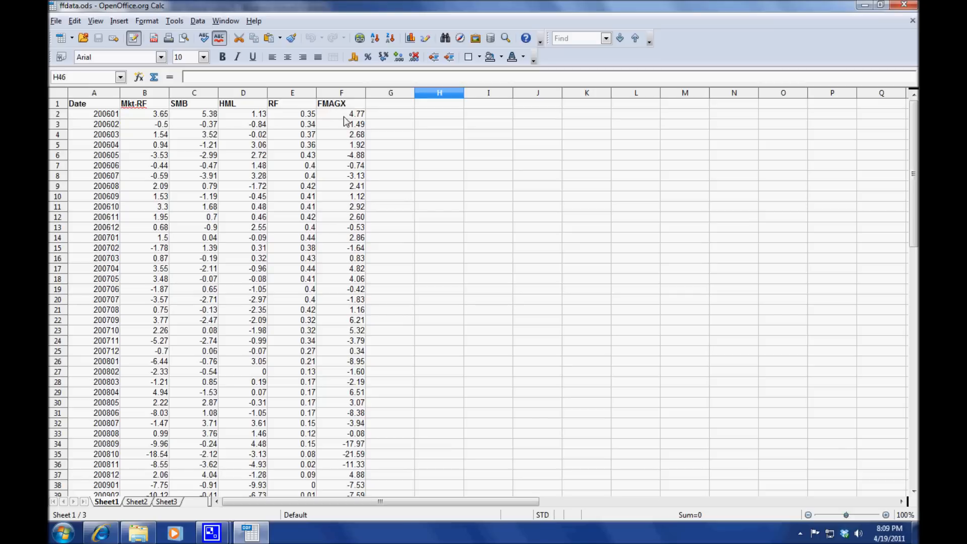
mouse_move(338, 307)
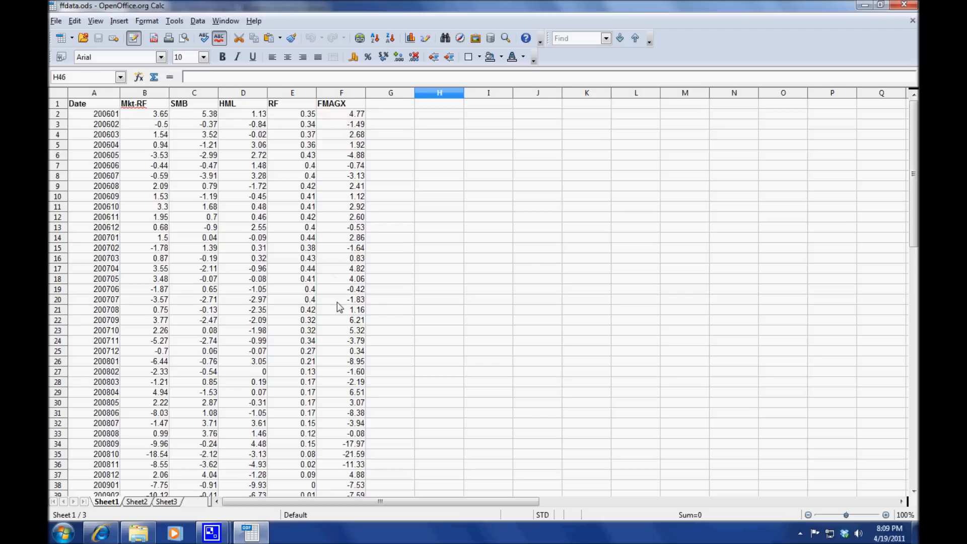
mouse_move(206, 179)
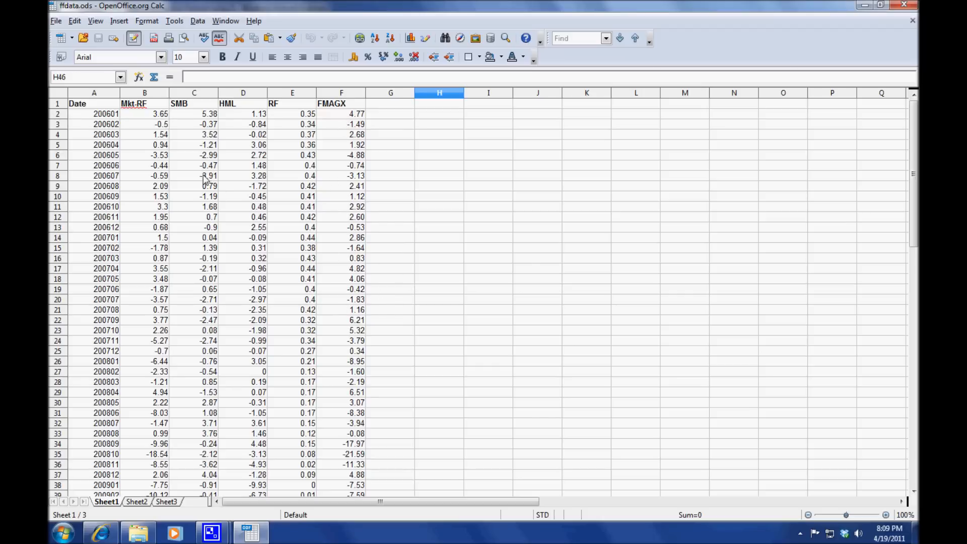
mouse_move(107, 126)
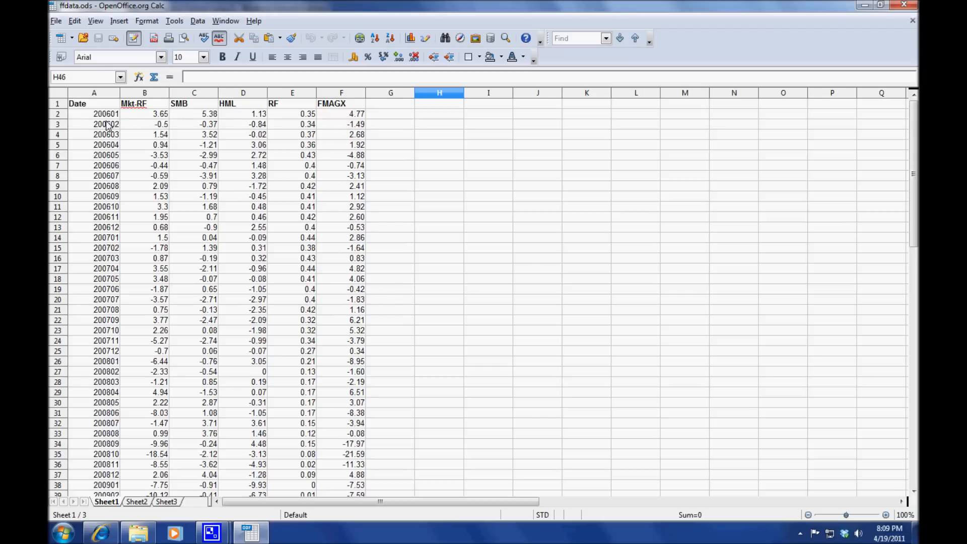
mouse_move(122, 120)
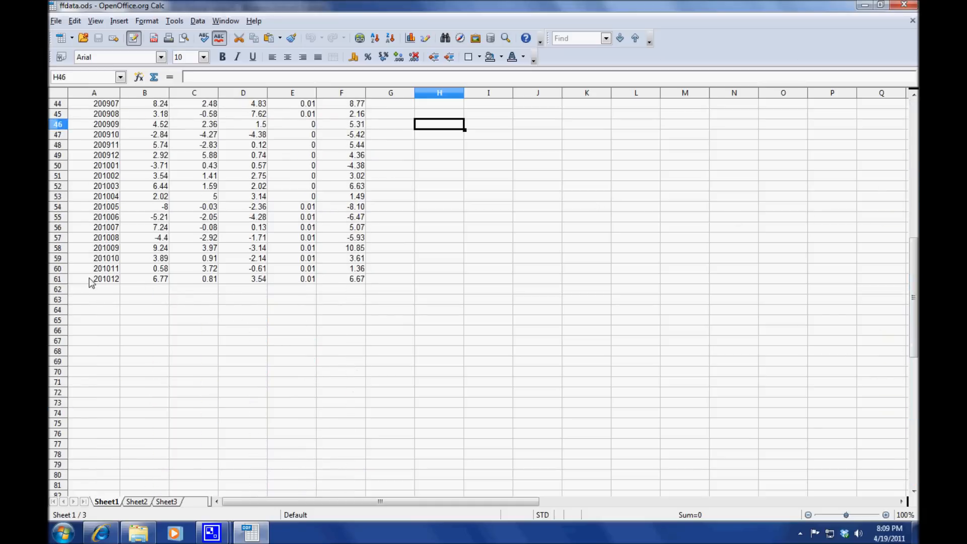
mouse_move(914, 302)
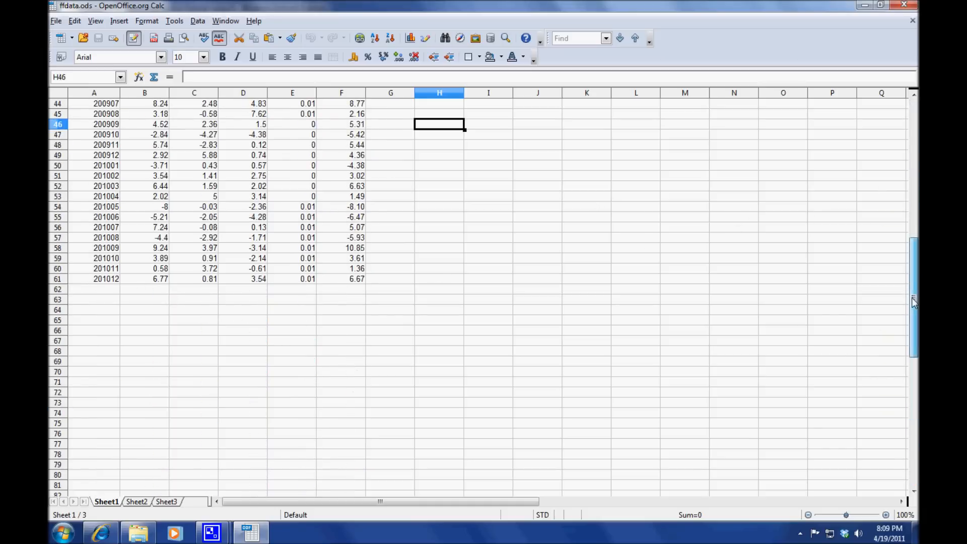
scroll(up, 3)
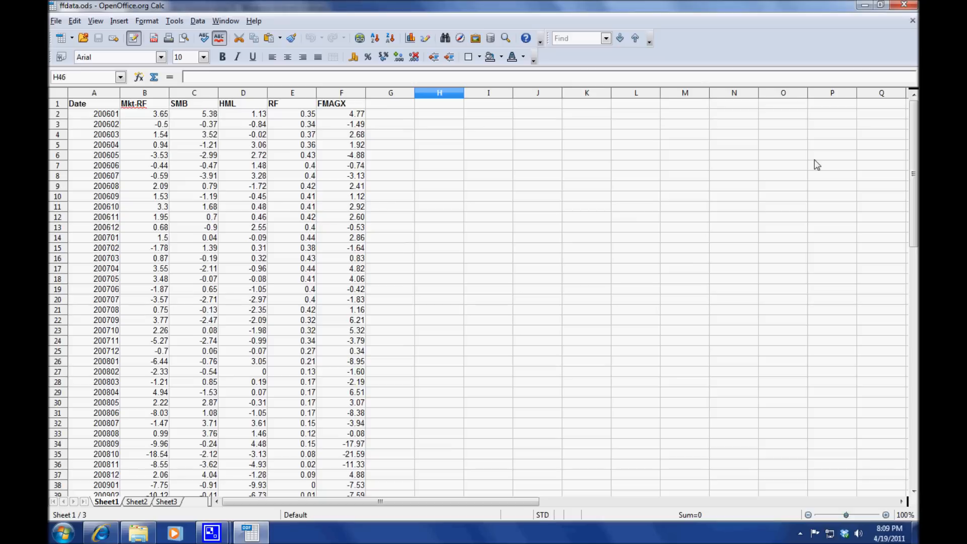
mouse_move(620, 202)
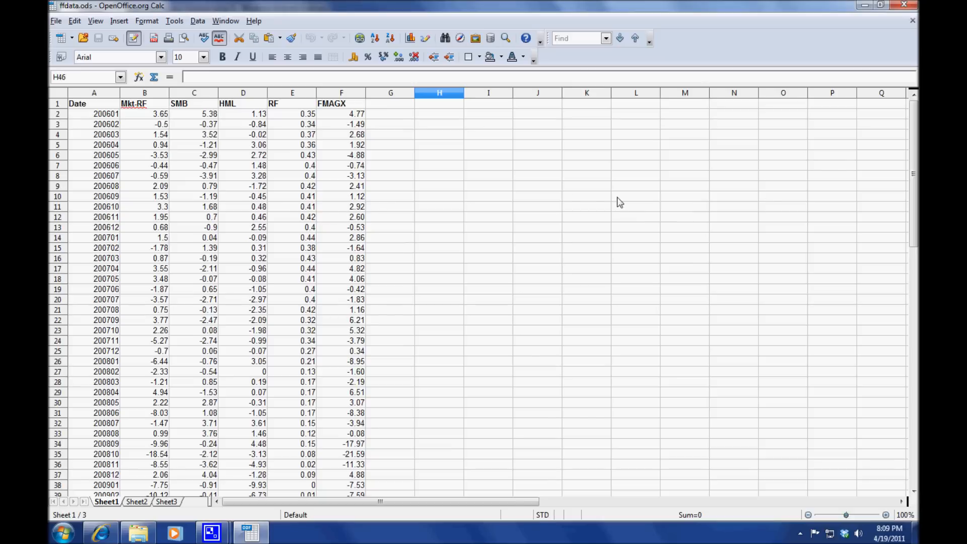
mouse_move(413, 165)
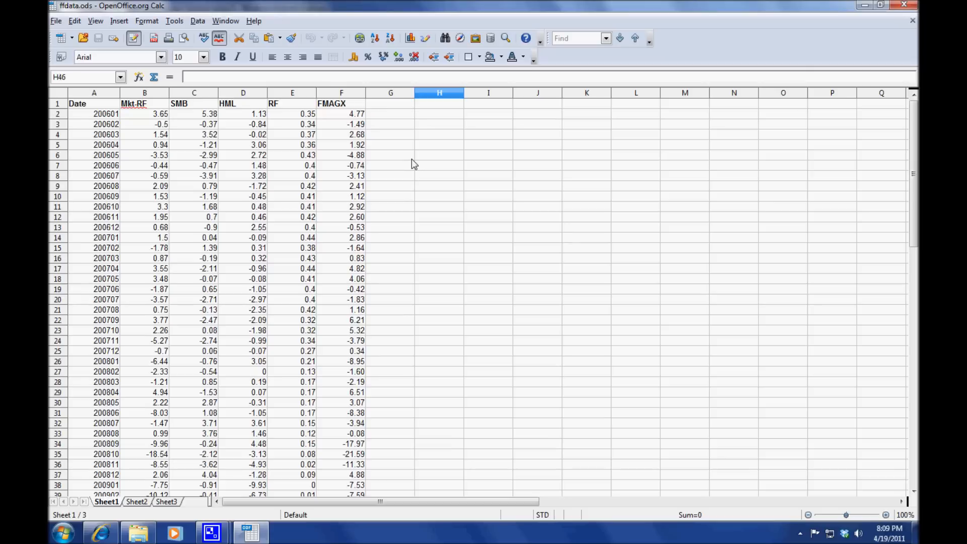
mouse_move(129, 111)
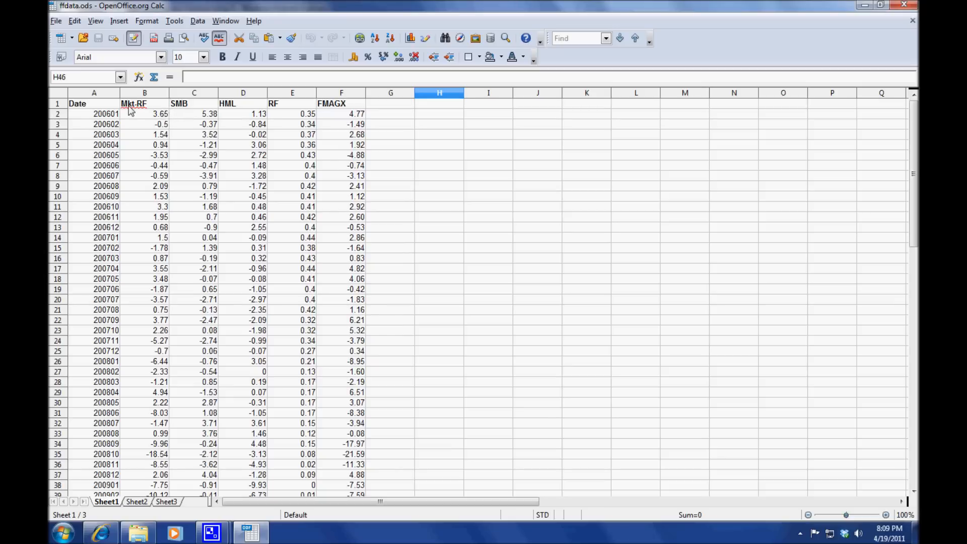
mouse_move(441, 204)
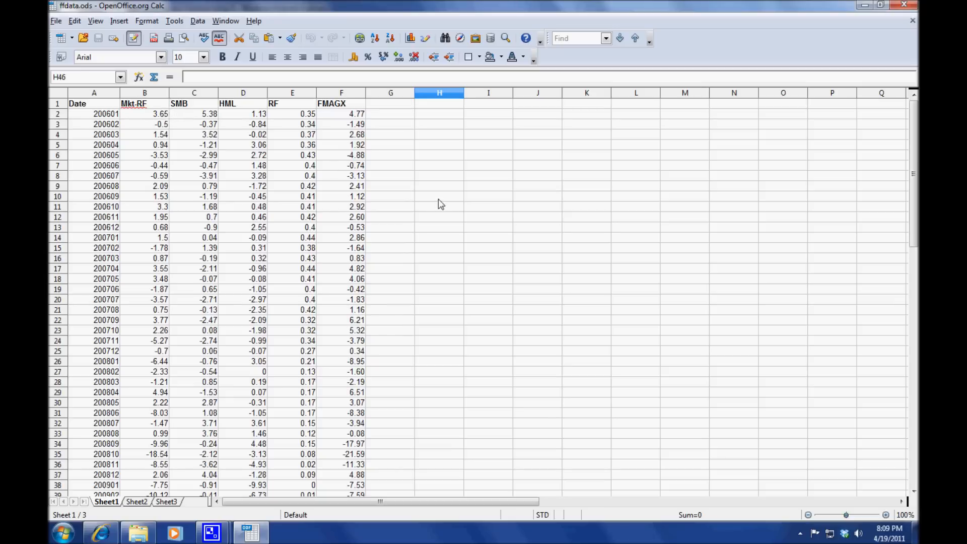
mouse_move(363, 143)
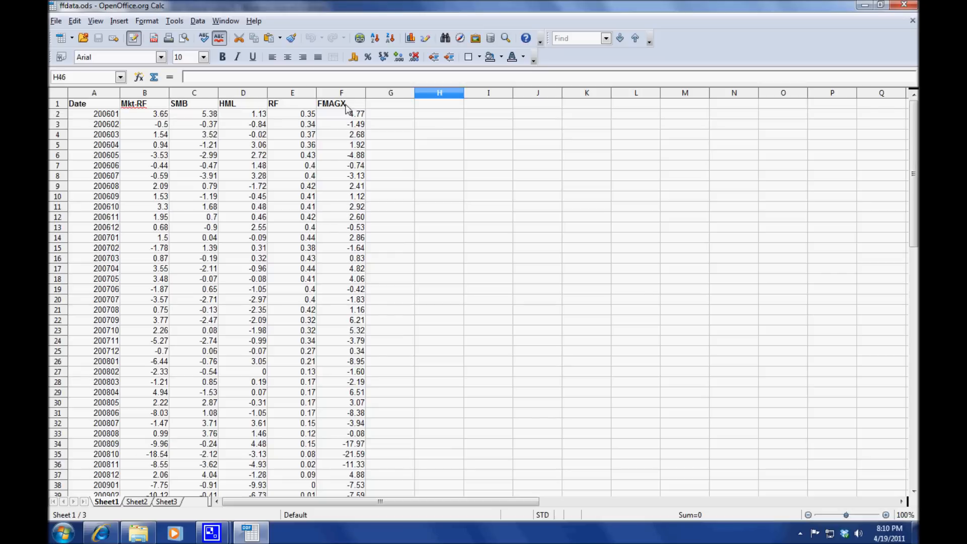
mouse_move(465, 239)
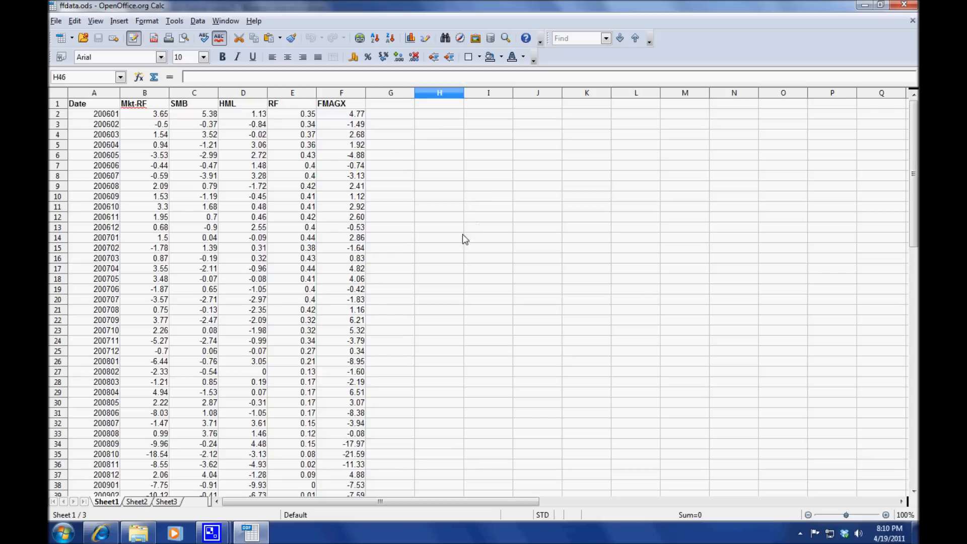
mouse_move(525, 406)
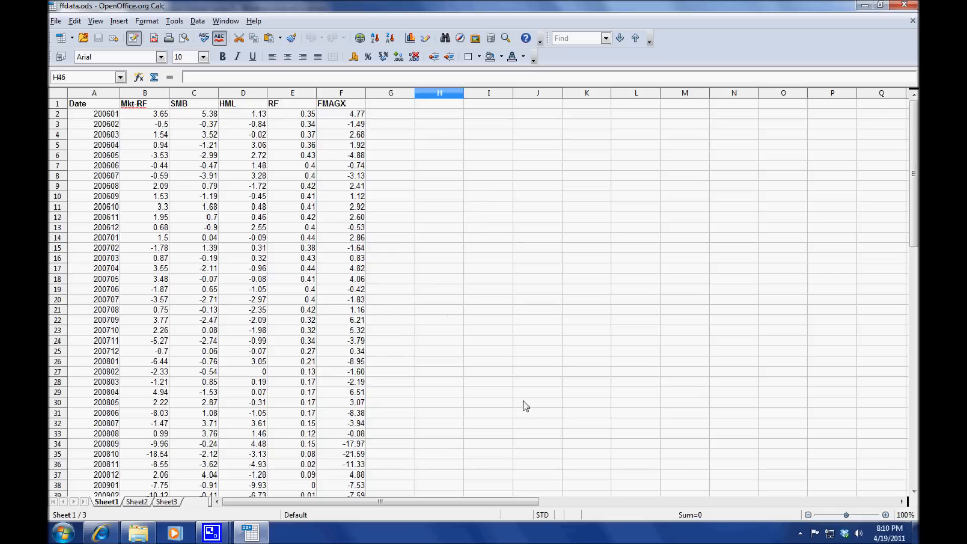
scroll(down, 3)
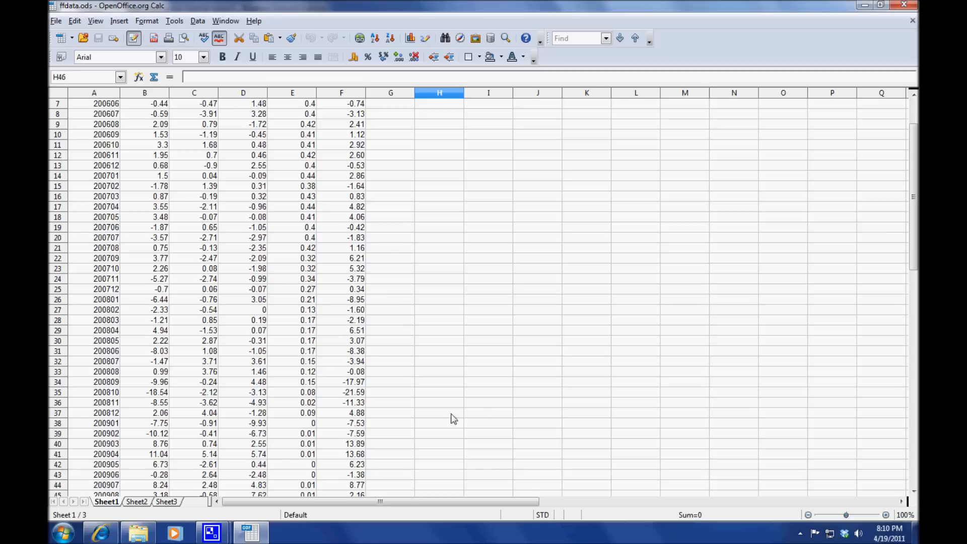
click(145, 392)
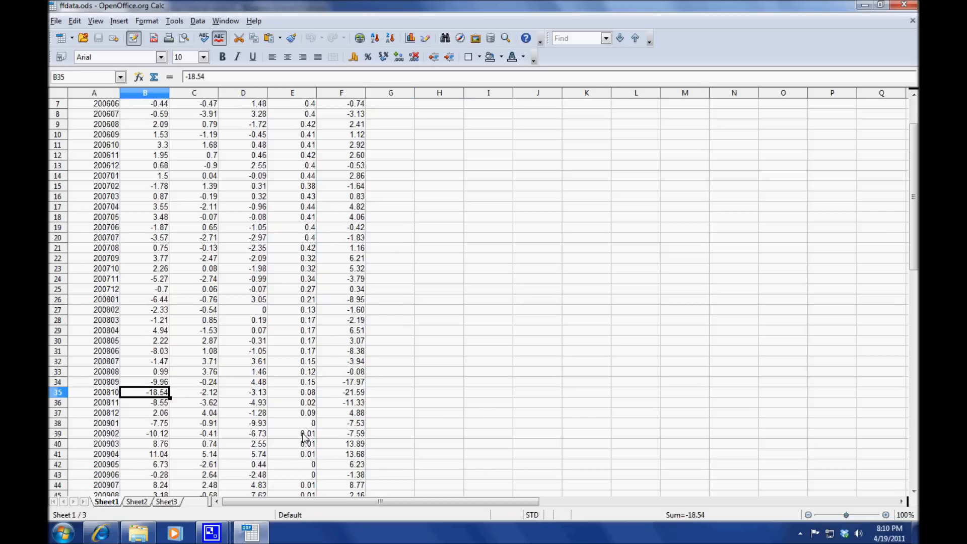
click(341, 393)
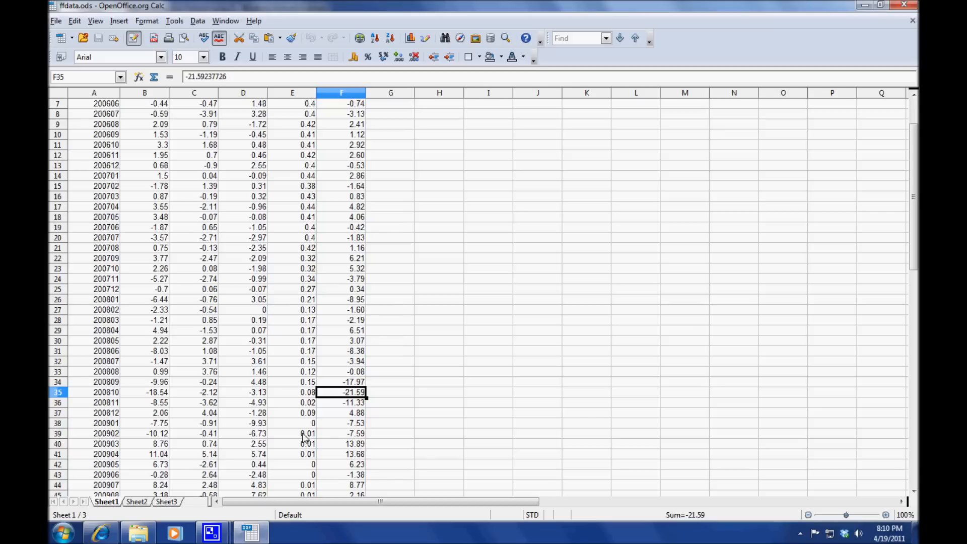
scroll(down, 3)
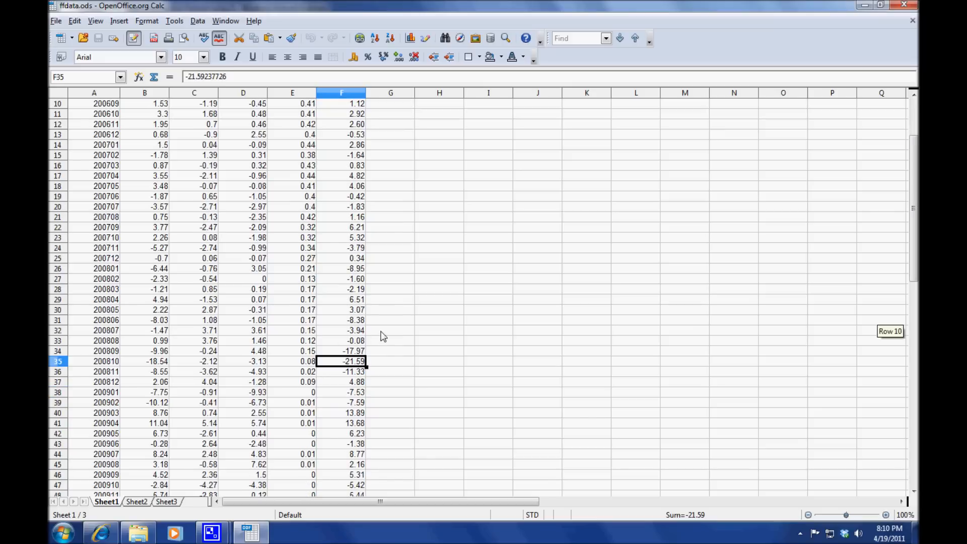
scroll(down, 3)
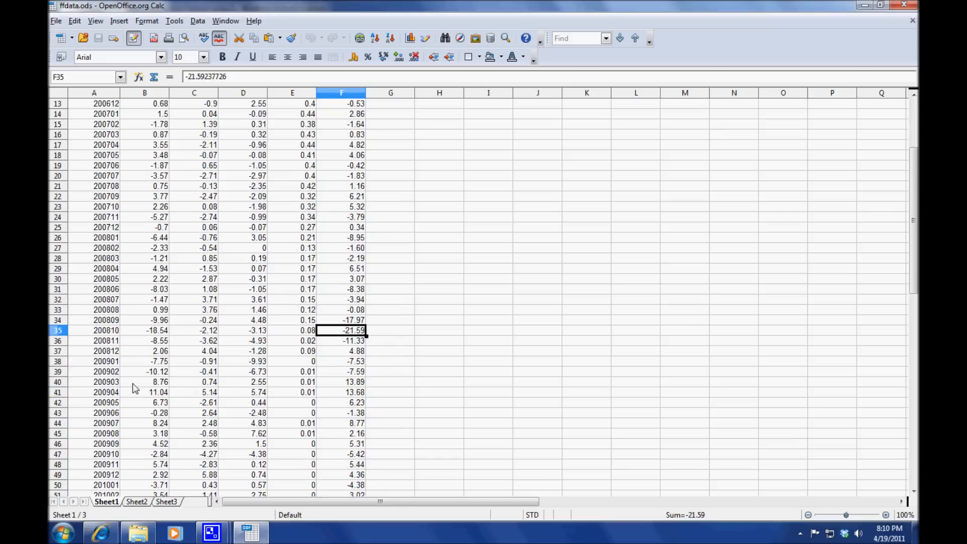
click(145, 381)
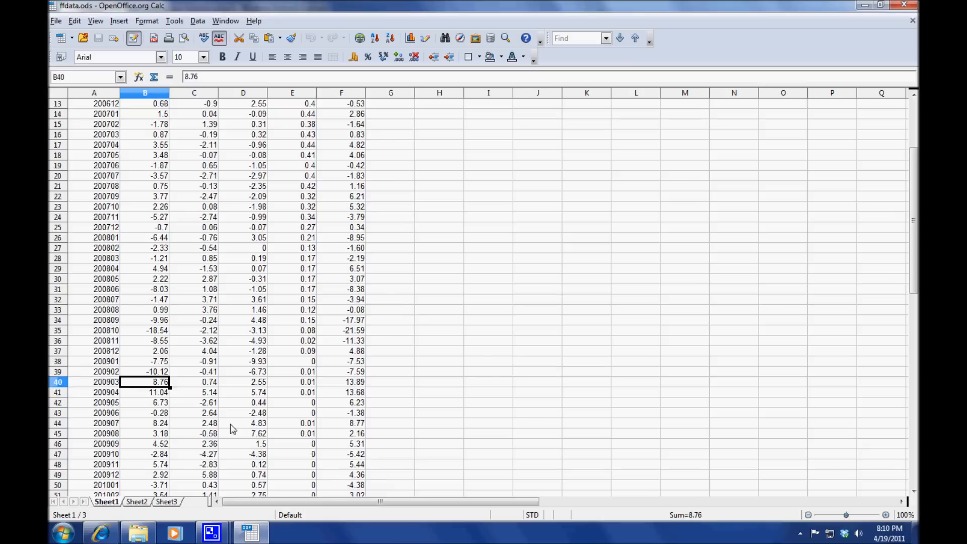
click(341, 381)
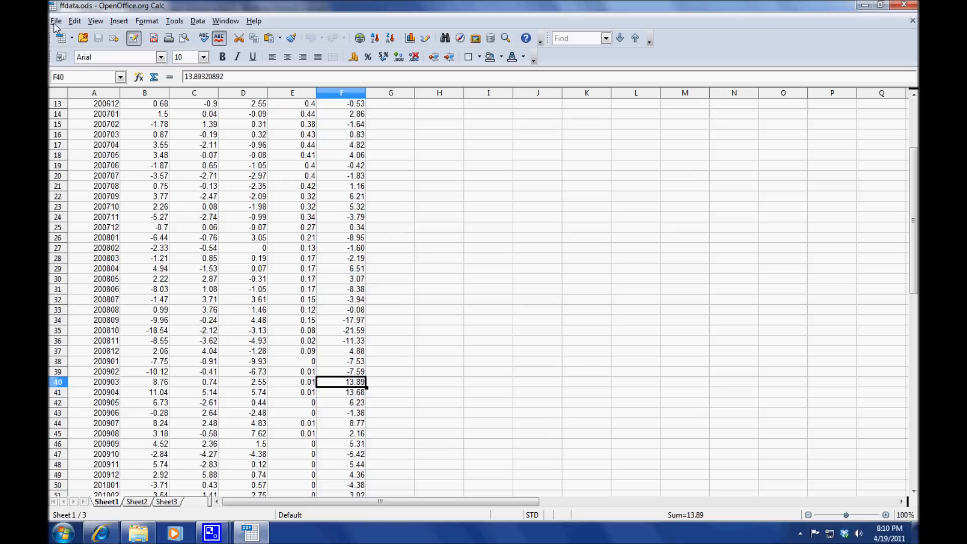
mouse_move(93, 136)
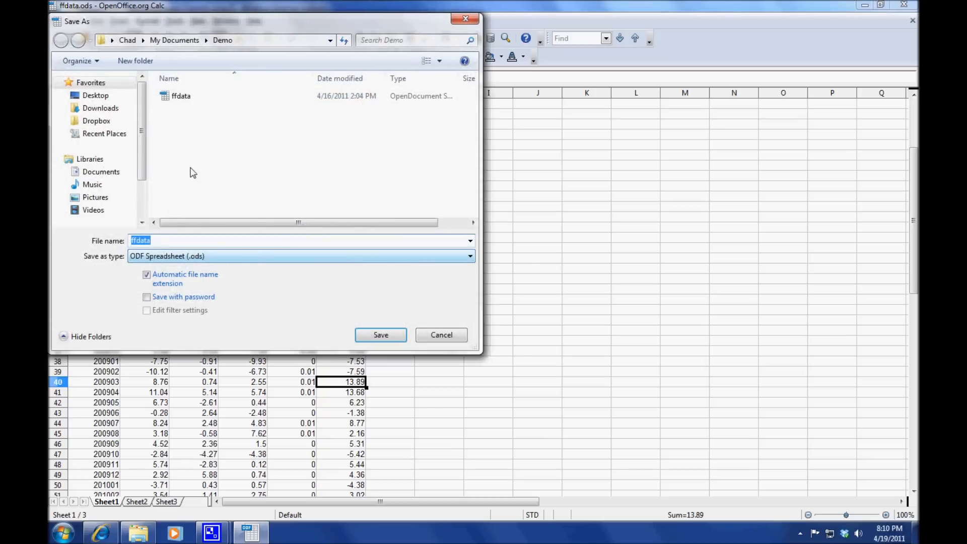
- Save the sheet as Text CSV ffdata.csv, keeping the format and default export settings
click(470, 255)
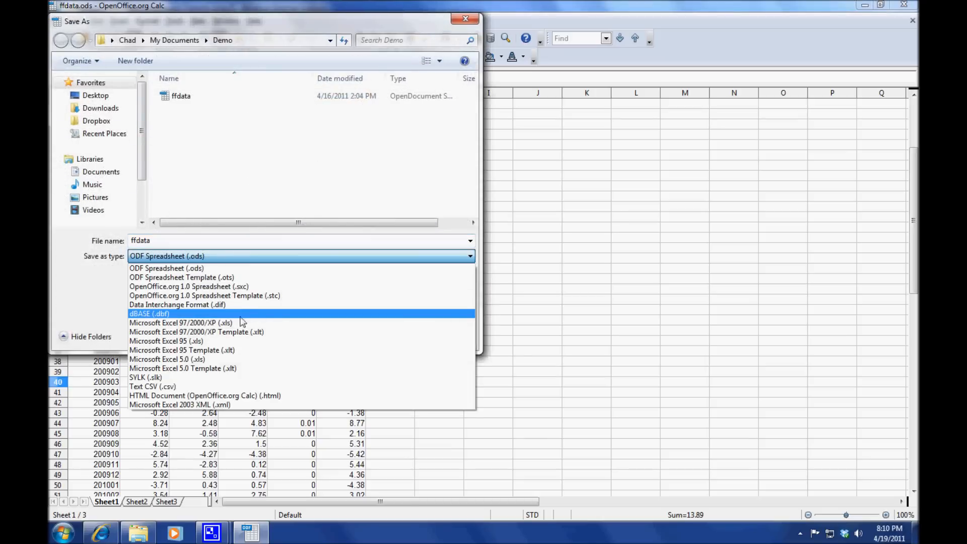
mouse_move(257, 386)
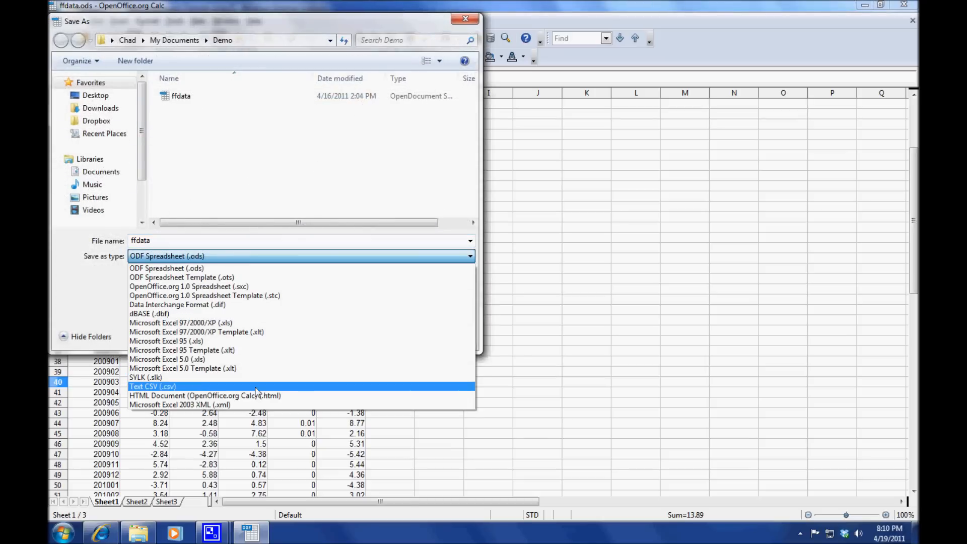
click(152, 387)
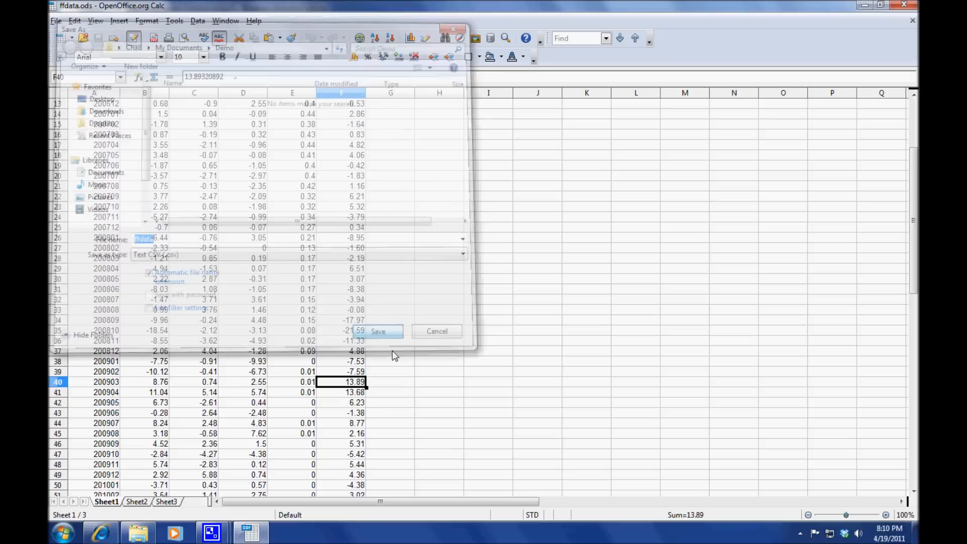
click(379, 331)
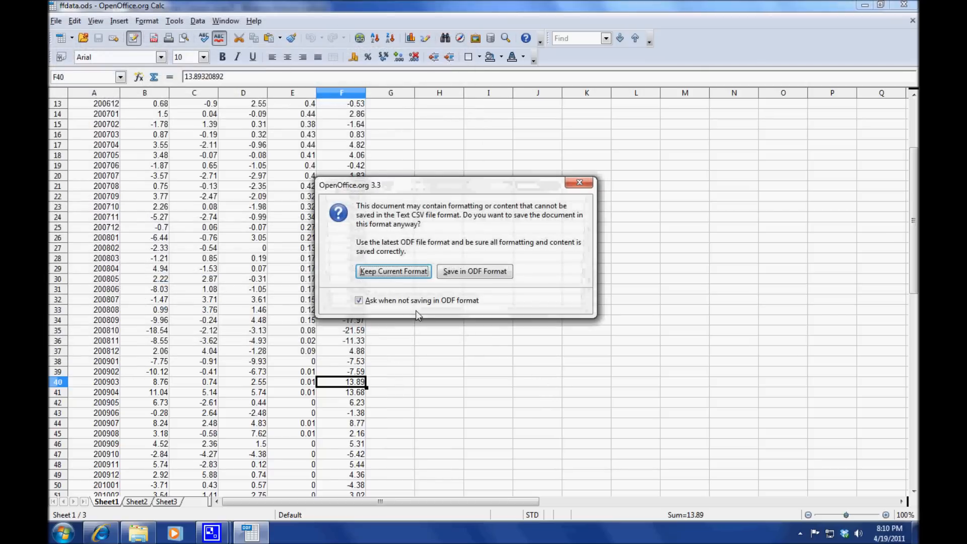
click(393, 272)
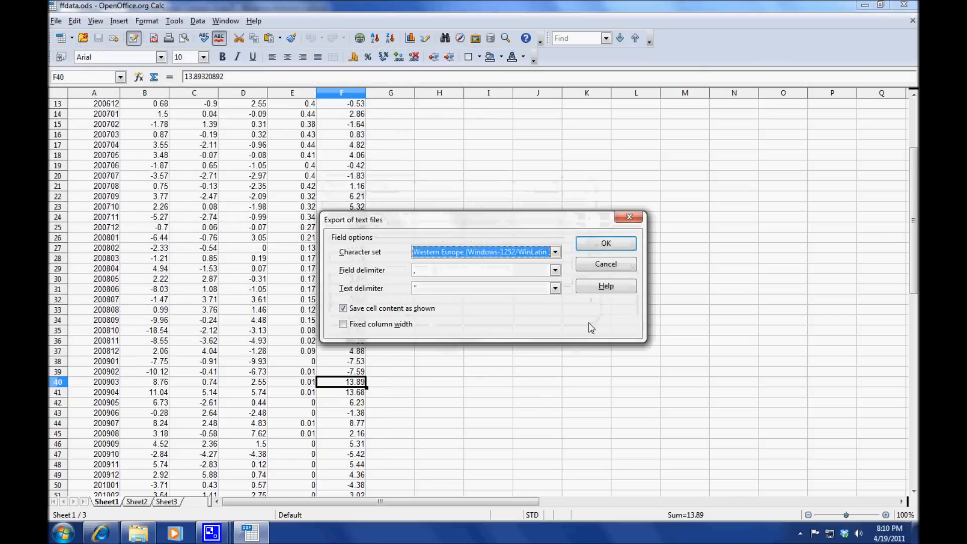
click(606, 242)
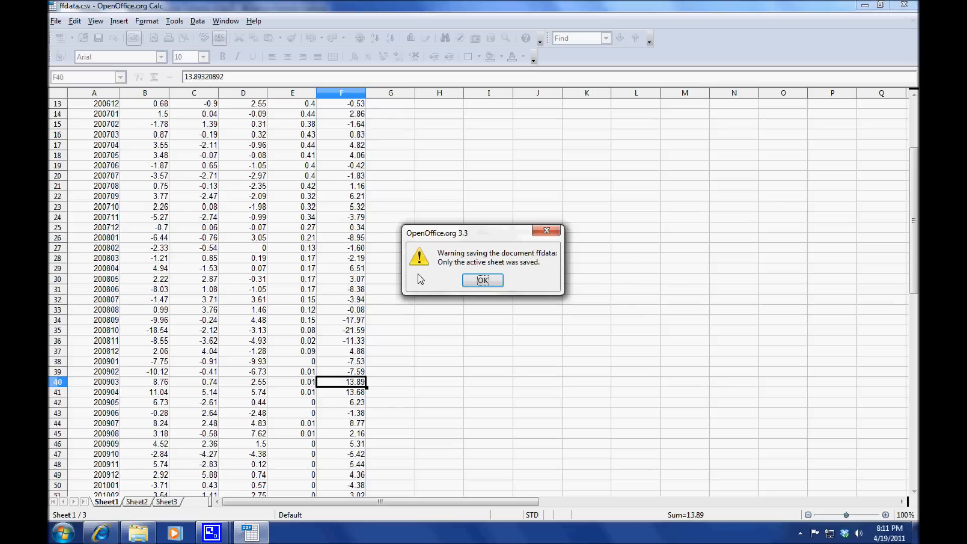
mouse_move(483, 280)
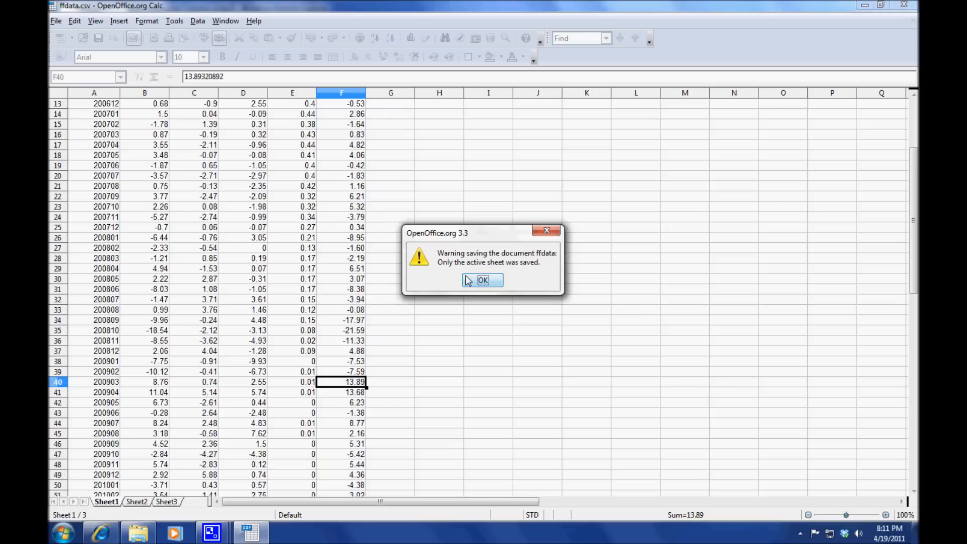
click(483, 280)
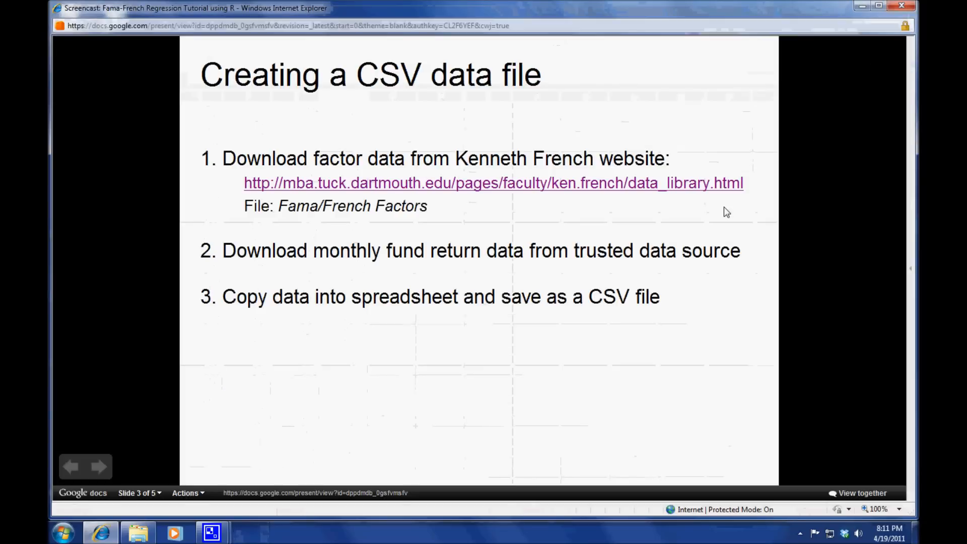
- Return to the Internet Explorer presentation on the CSV data file slide
click(99, 467)
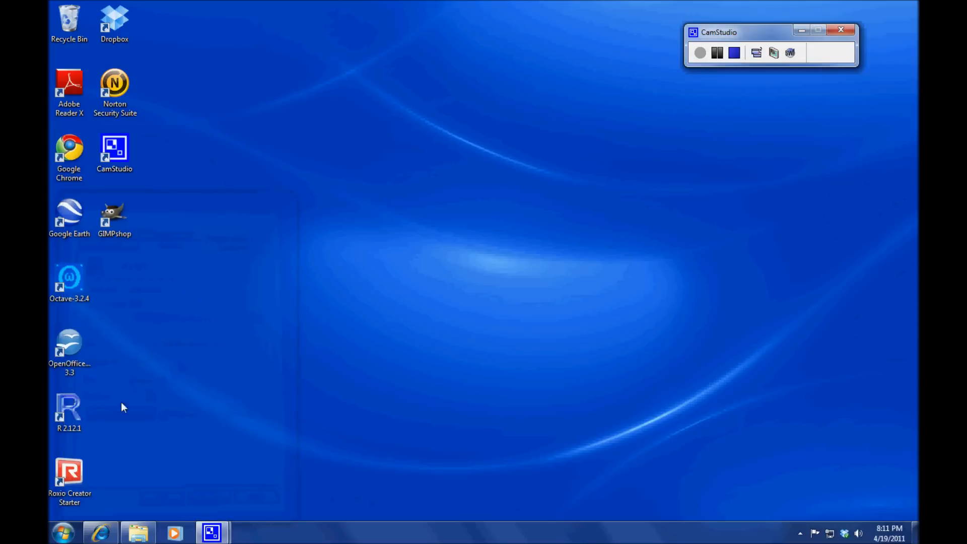
- Launch RGui and enlarge the console font to 16 in GUI preferences
double_click(69, 410)
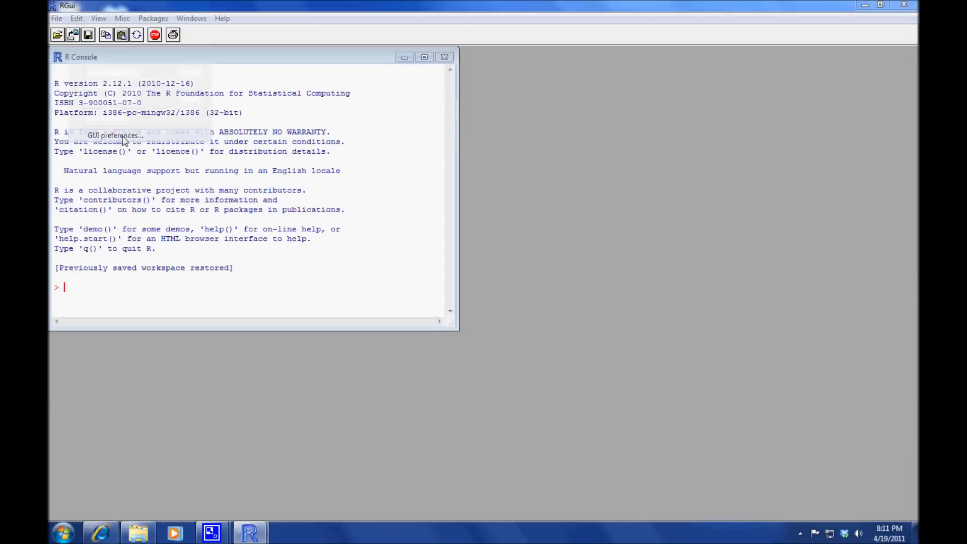
click(554, 211)
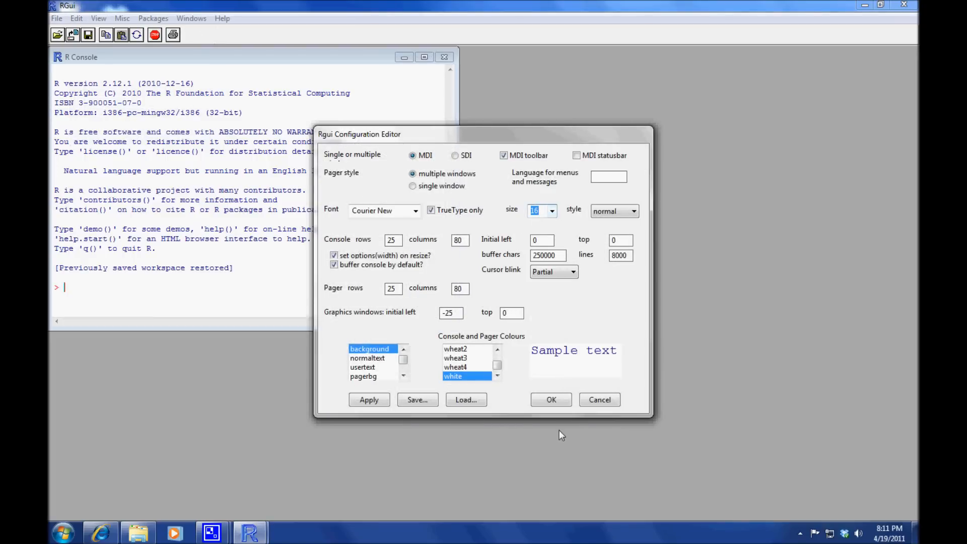
mouse_move(551, 400)
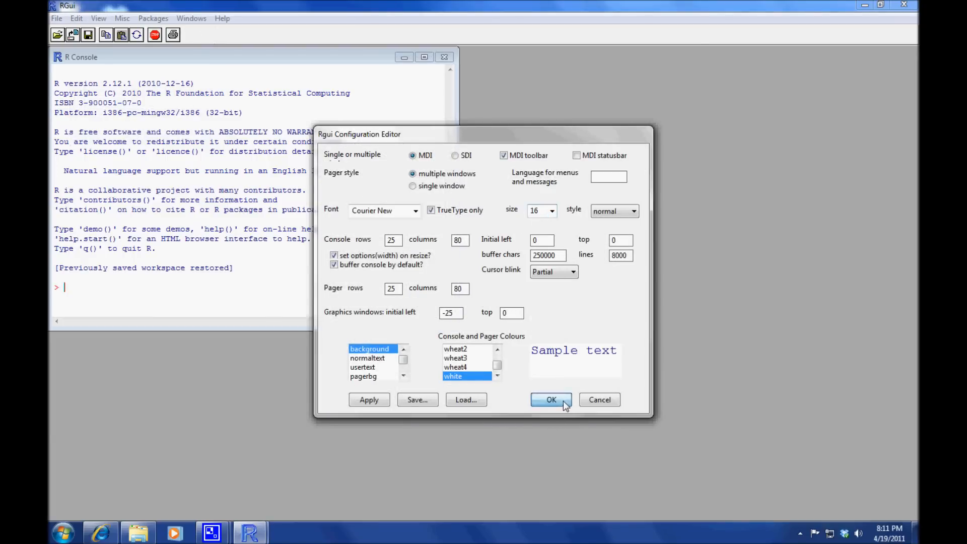
click(550, 399)
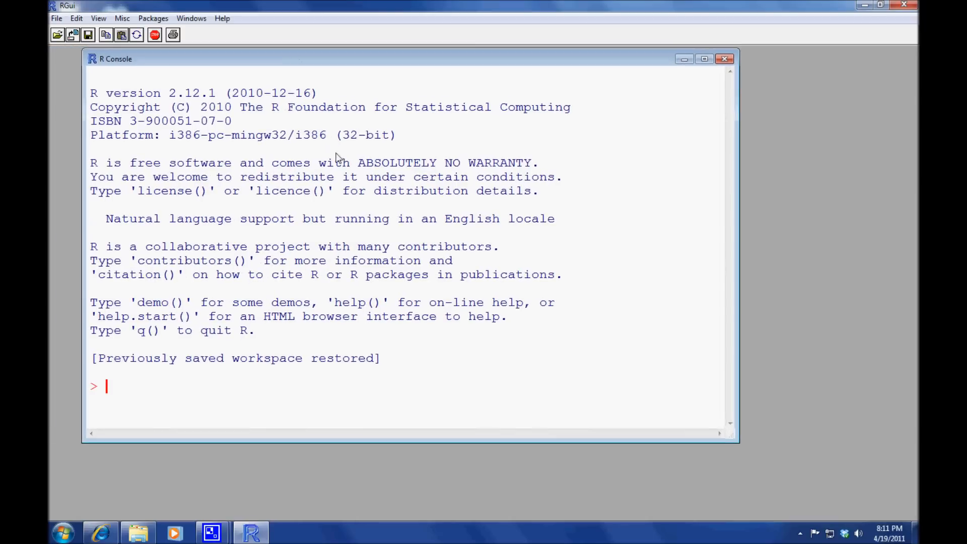
mouse_move(418, 277)
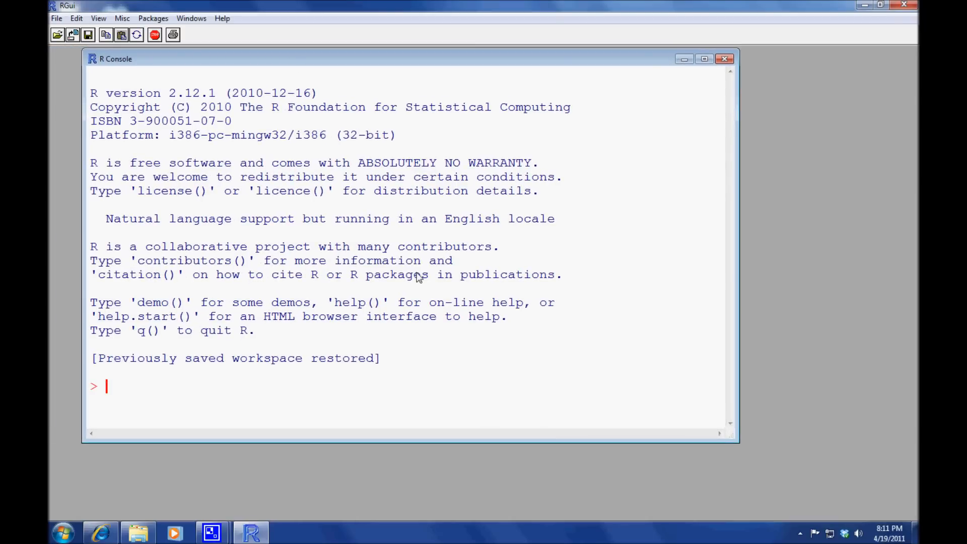
- Run a <- sqrt(30) in the R console
text(a <)
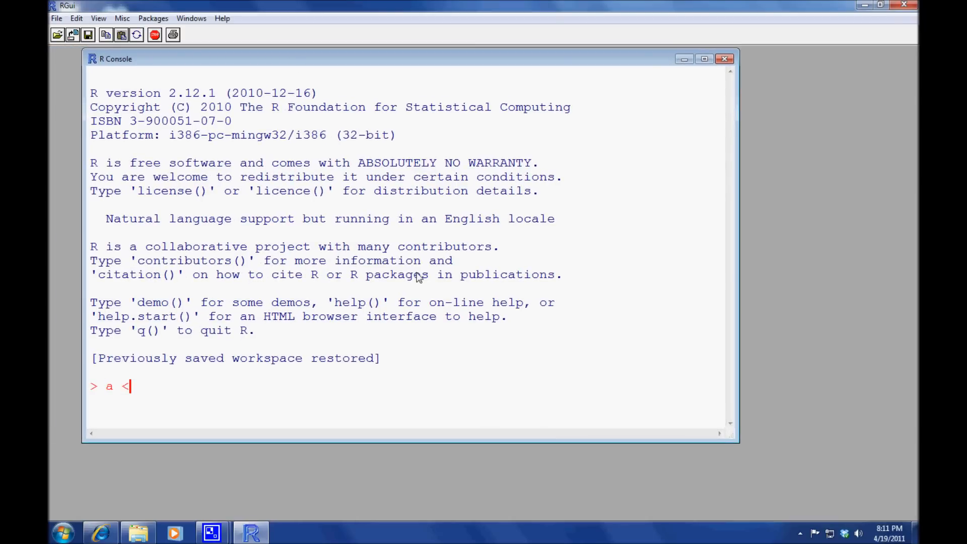
text(-)
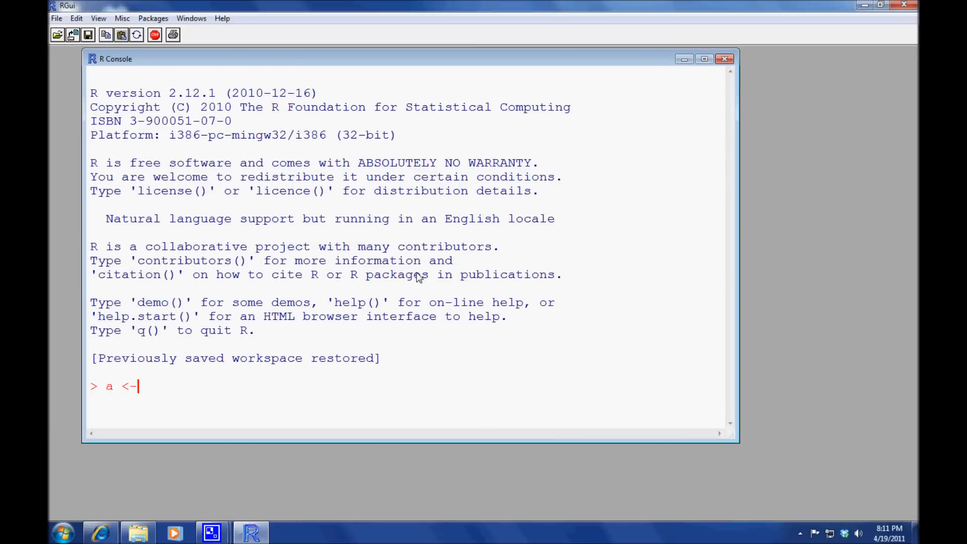
text(sqrt)
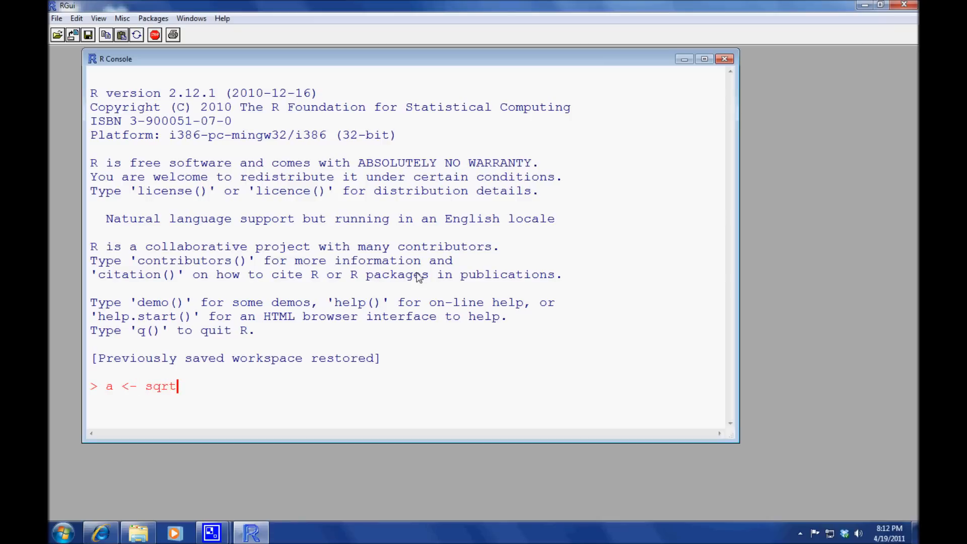
text((30))
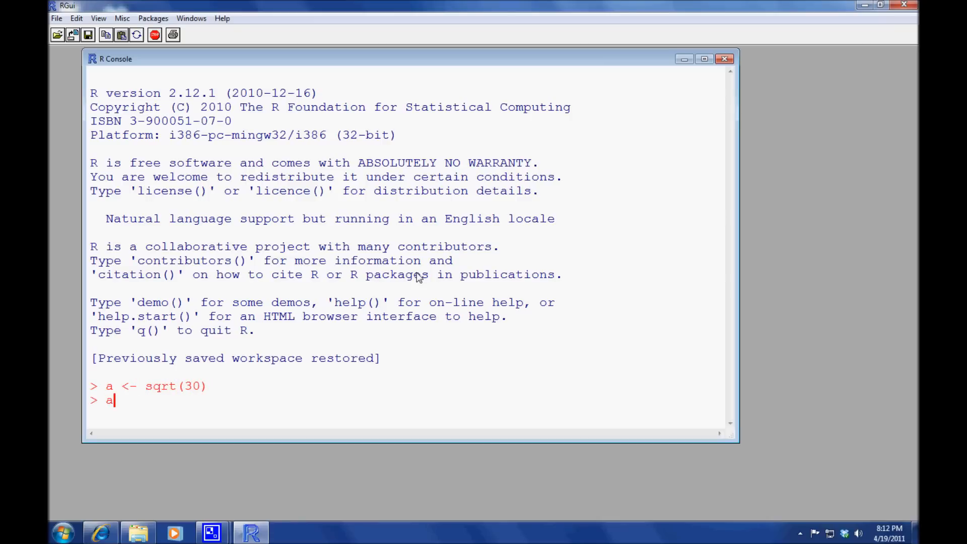
key(Return)
text(a^2)
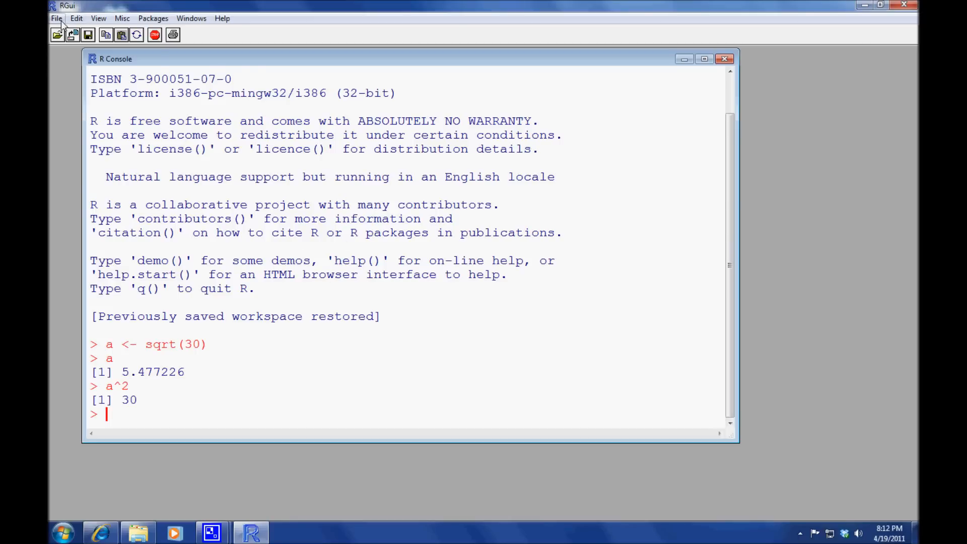
- Open the ff_demo1.R script from the Demo folder in the R editor
click(56, 18)
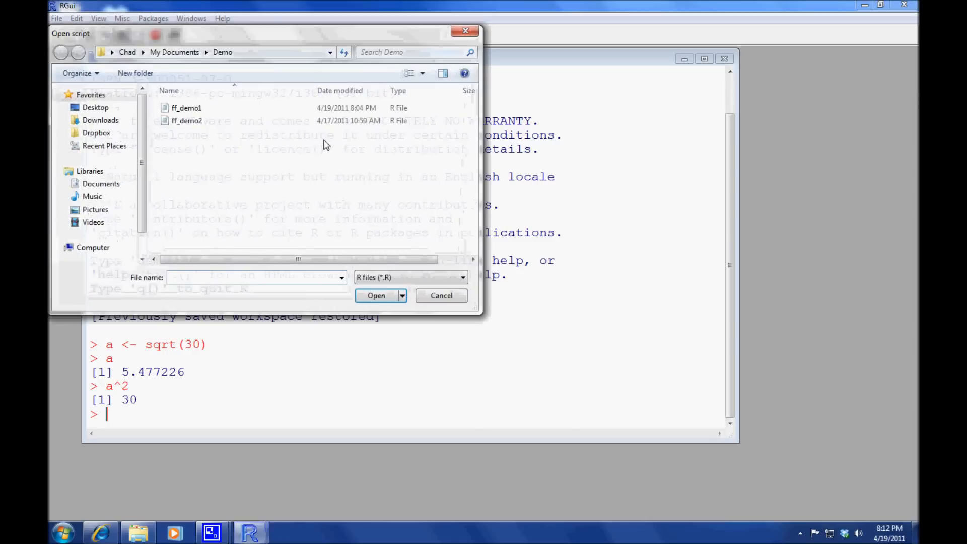
click(186, 107)
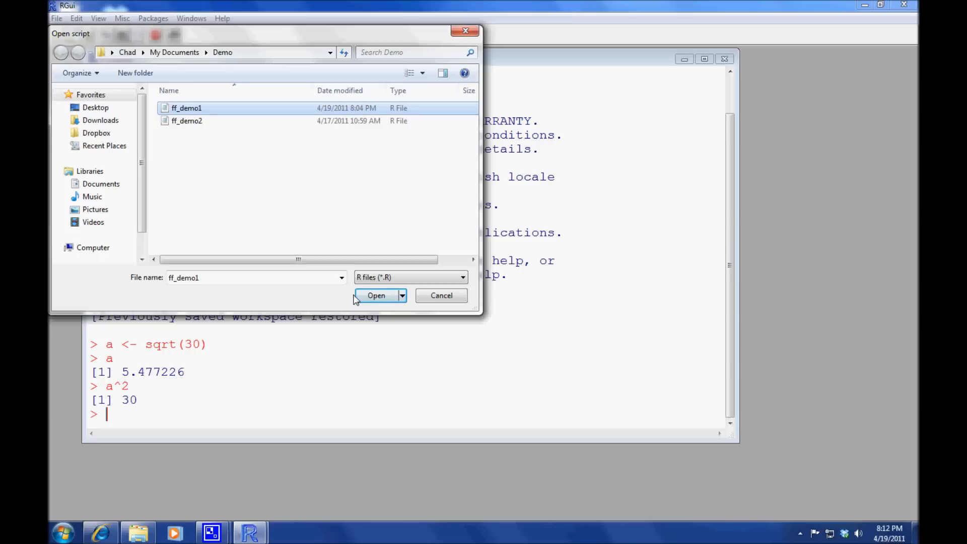
click(376, 296)
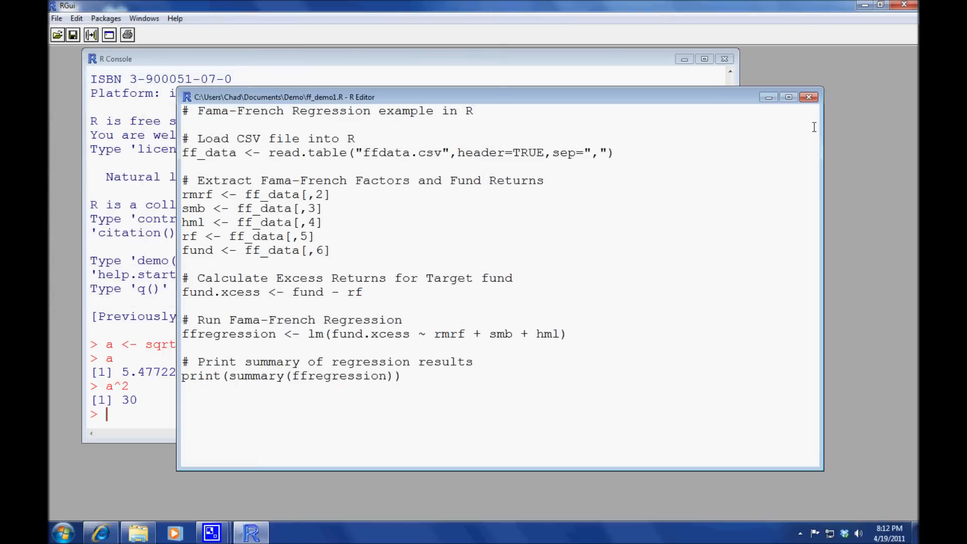
- Maximize the ff_demo1.R editor and walk through the read.table line loading ffdata.csv
click(788, 97)
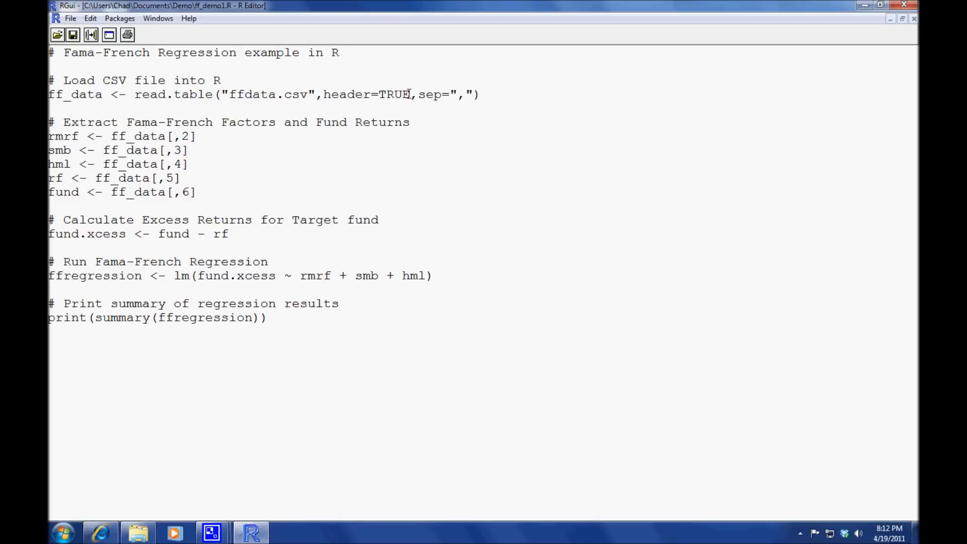
mouse_move(76, 80)
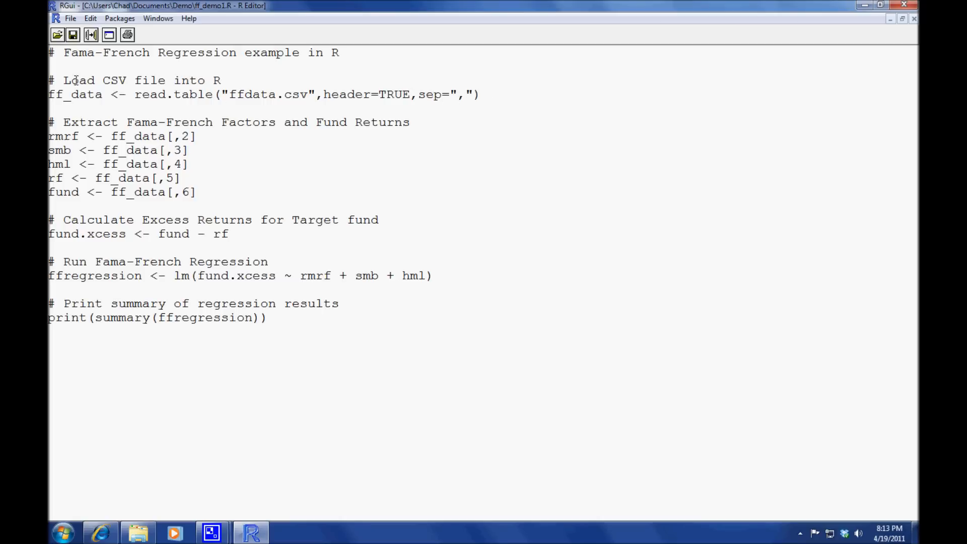
click(485, 95)
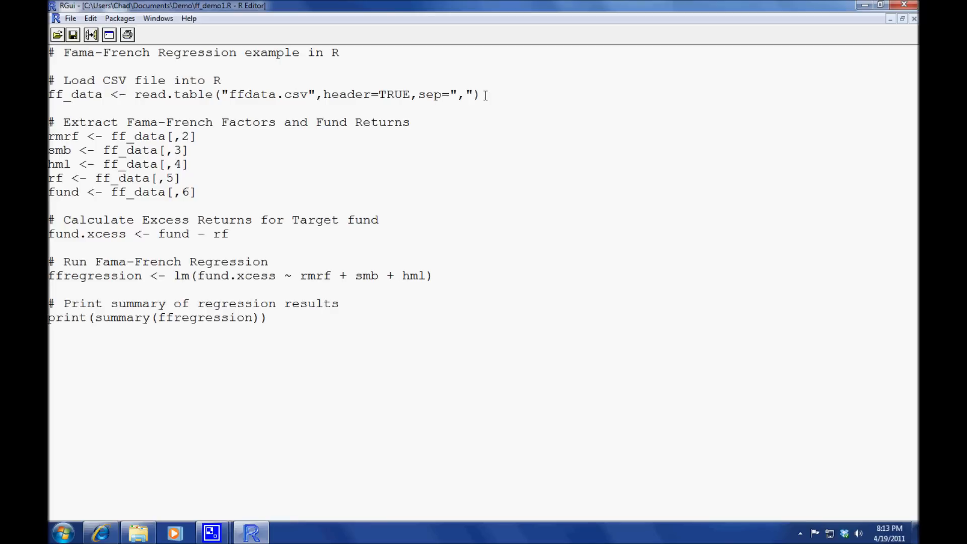
click(251, 94)
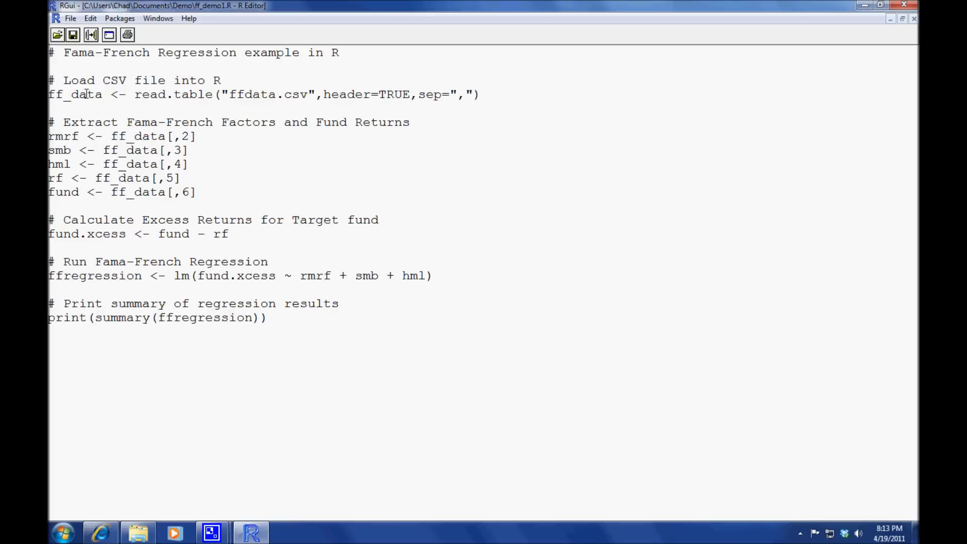
mouse_move(138, 113)
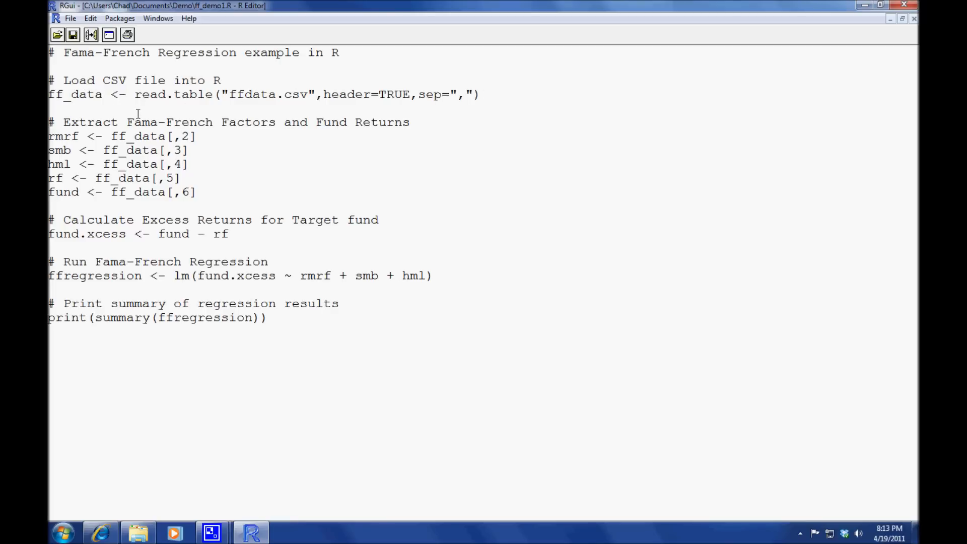
mouse_move(96, 135)
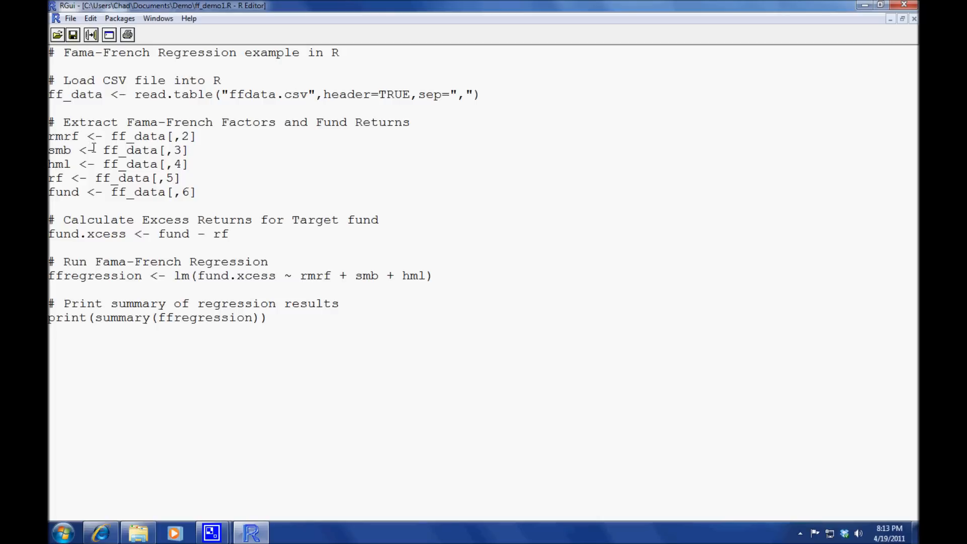
mouse_move(186, 159)
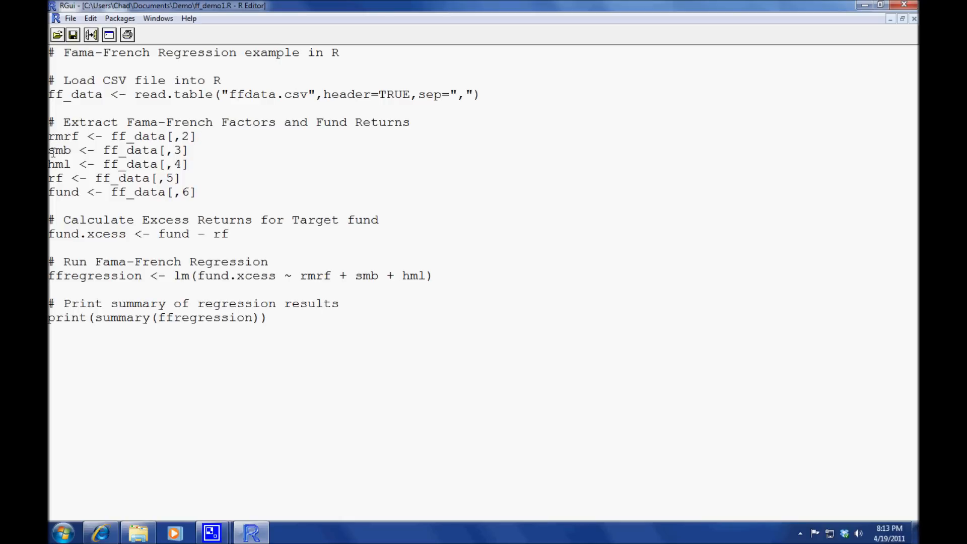
mouse_move(156, 178)
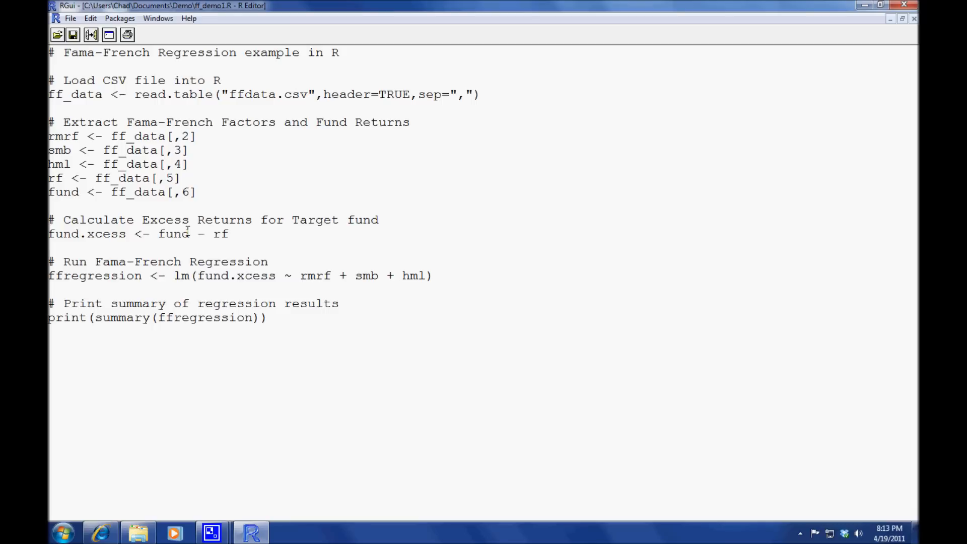
- Highlight the fund.xcess variable in the excess-return line
double_click(87, 234)
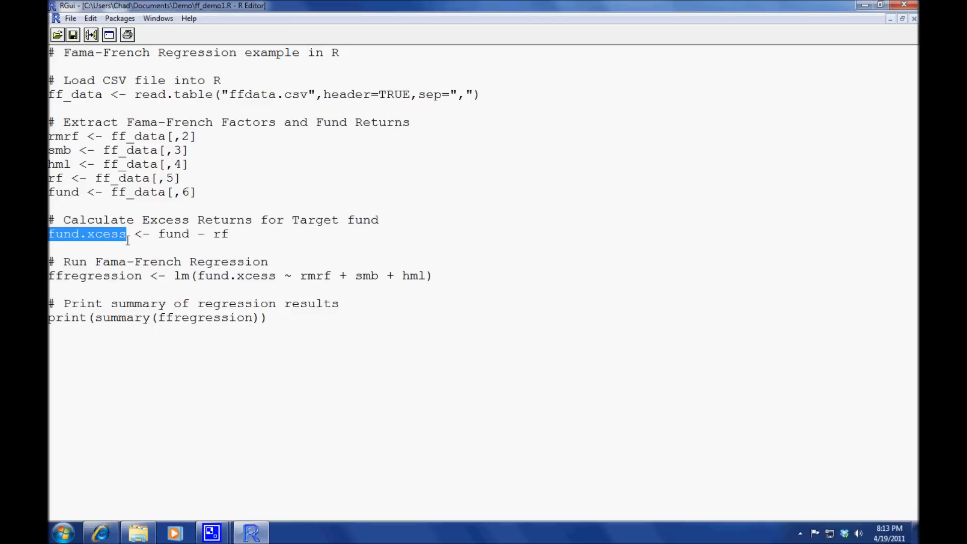
mouse_move(156, 247)
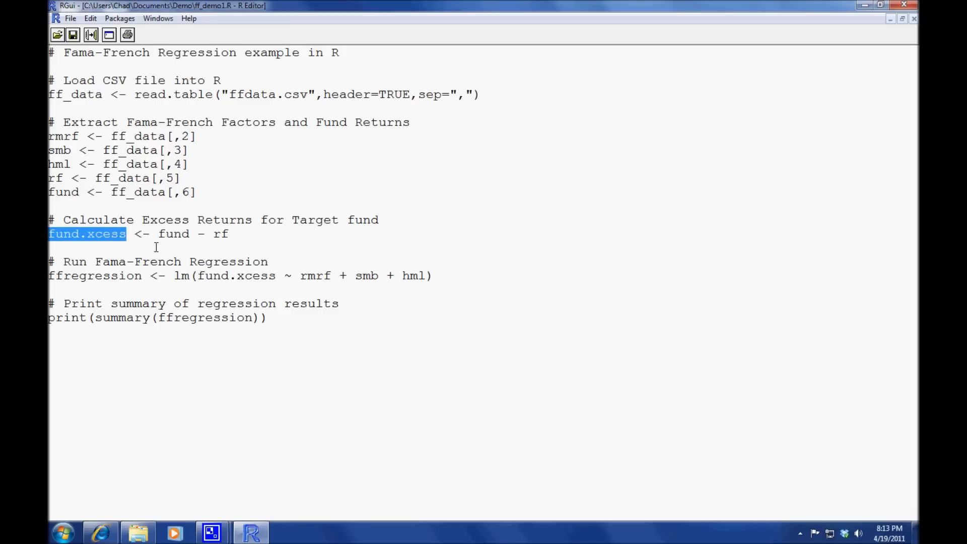
mouse_move(174, 278)
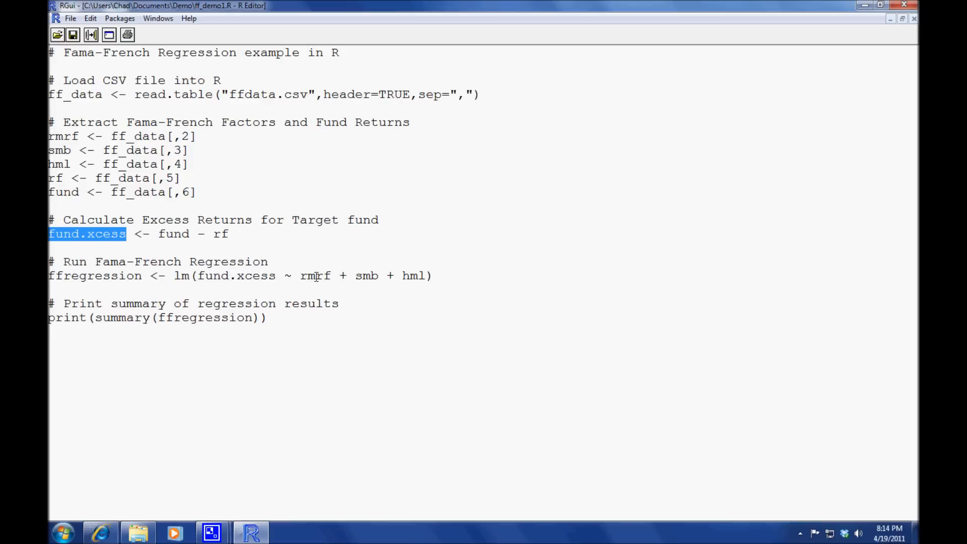
mouse_move(405, 275)
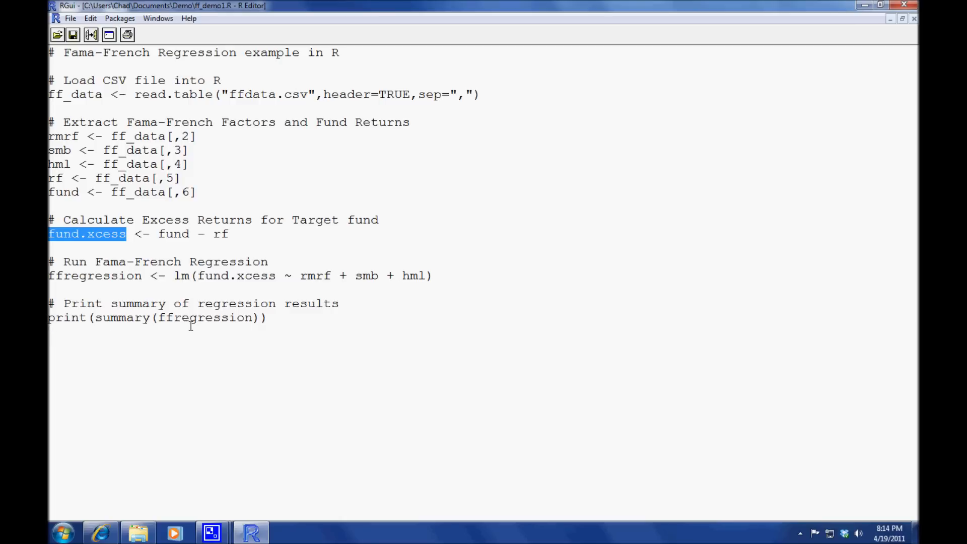
mouse_move(244, 340)
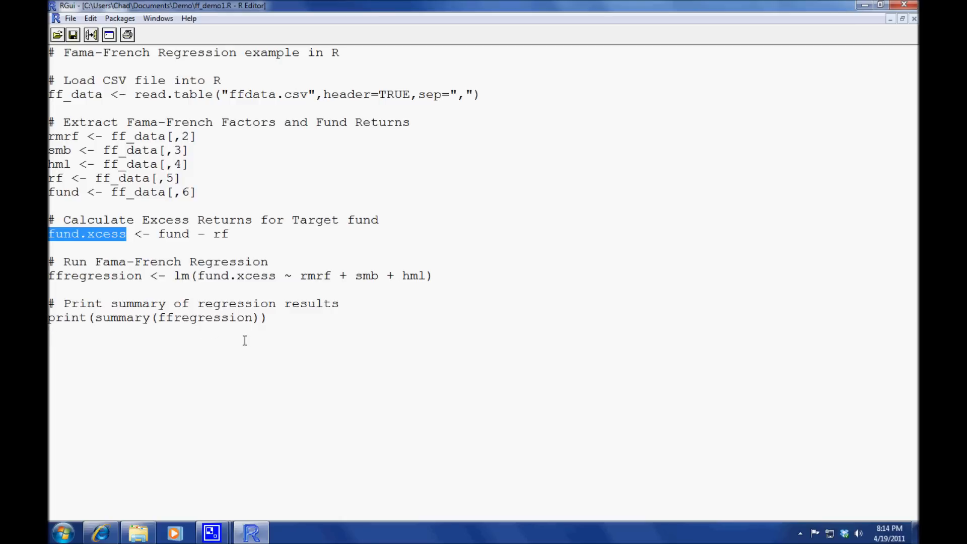
mouse_move(901, 23)
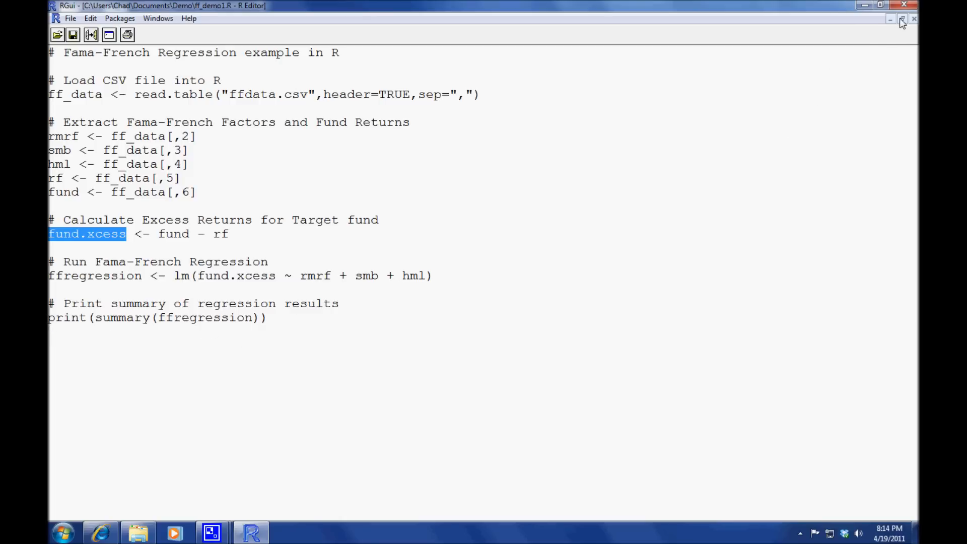
- Run the full ff_demo1.R script, printing R-squared 0.9509 and market coefficient 1.21064
click(901, 19)
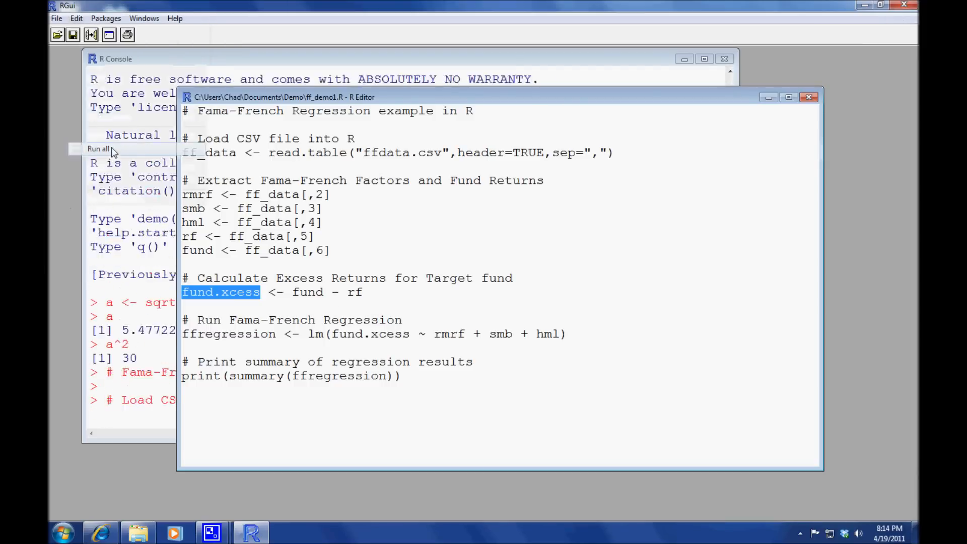
click(97, 149)
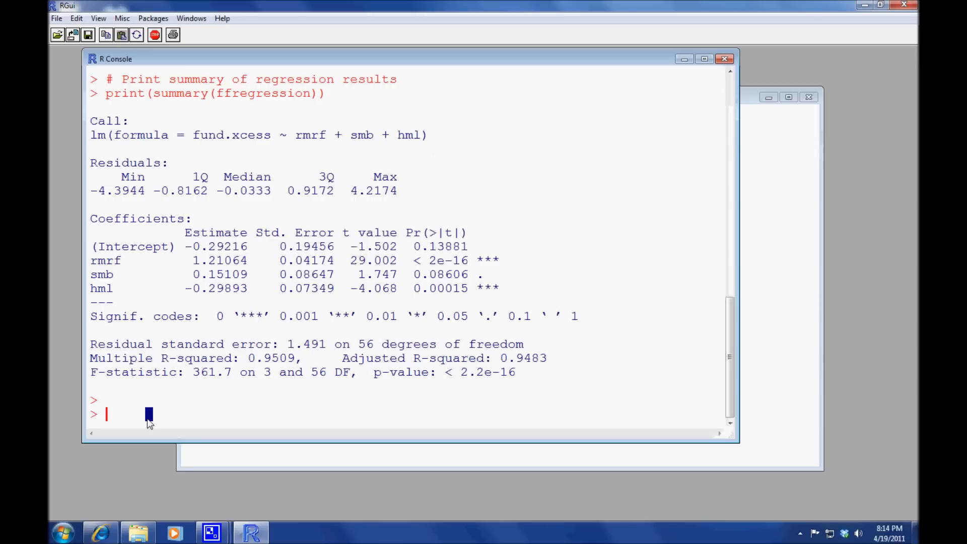
mouse_move(352, 415)
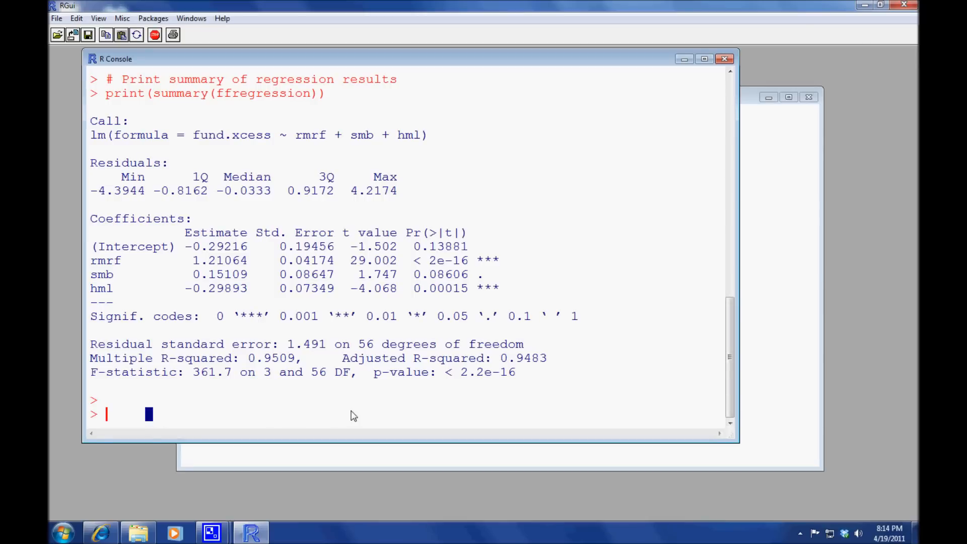
mouse_move(94, 257)
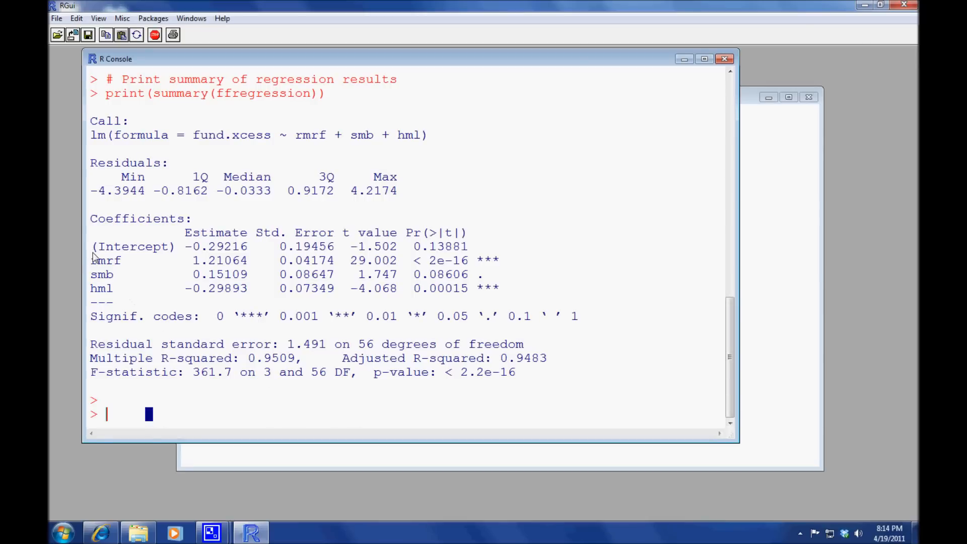
mouse_move(193, 255)
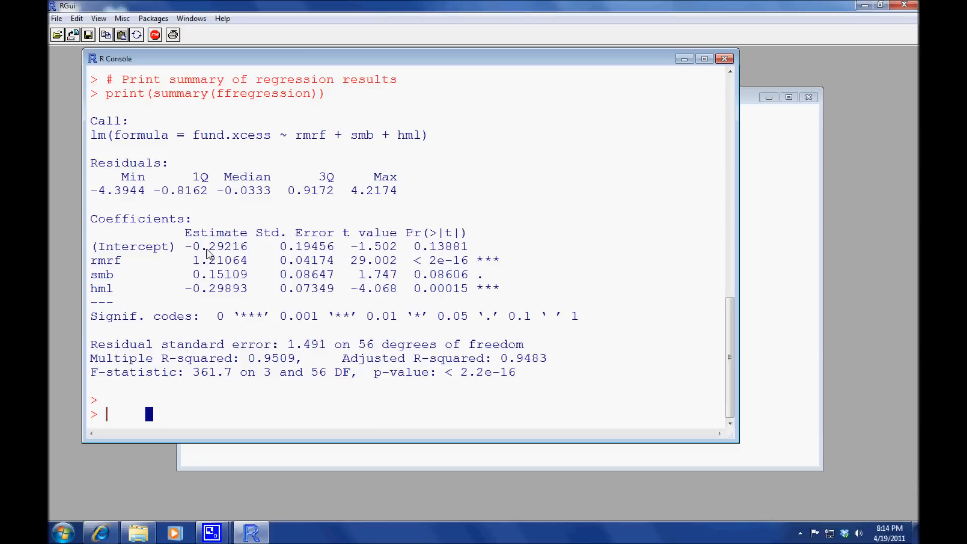
mouse_move(385, 497)
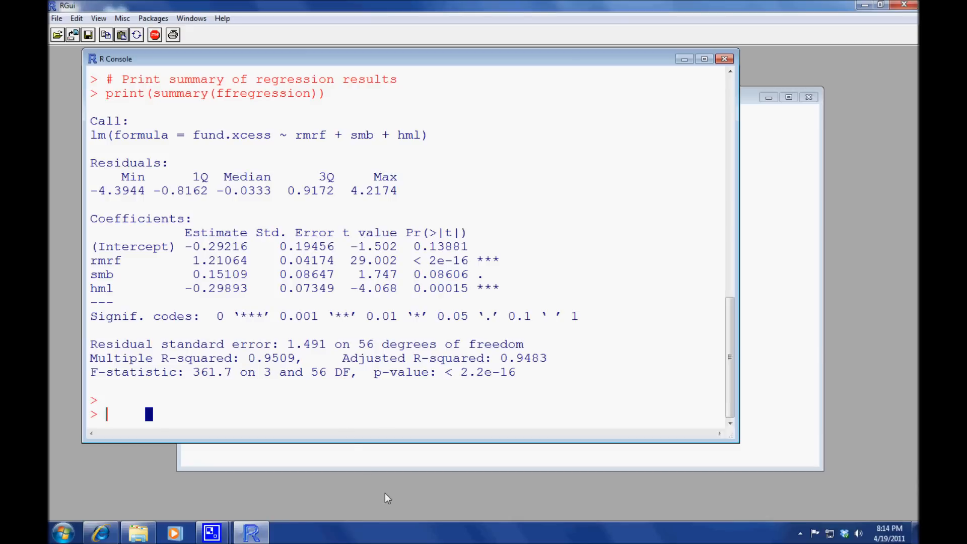
- Evaluate 12*-.292 in the R Console to get the annualized alpha of -3.504
text(12)
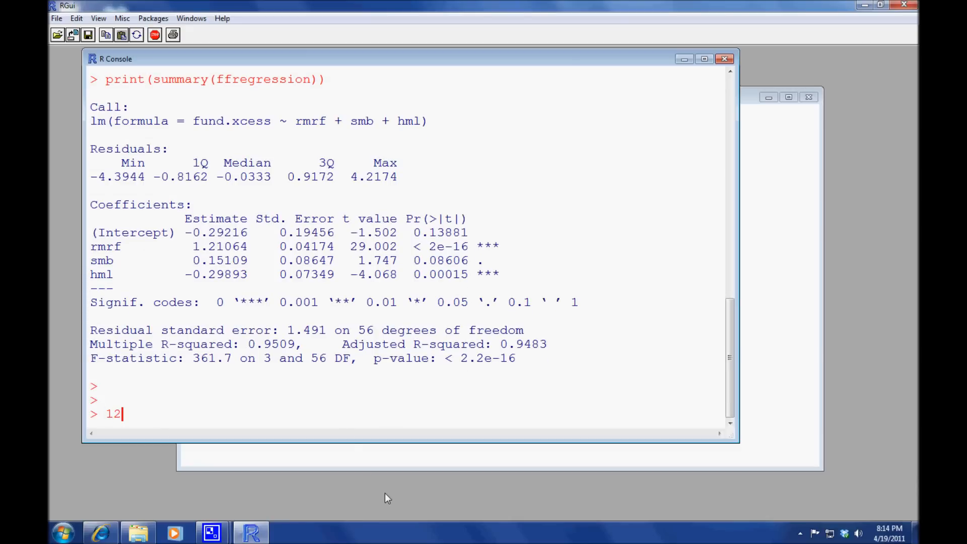
text(*-)
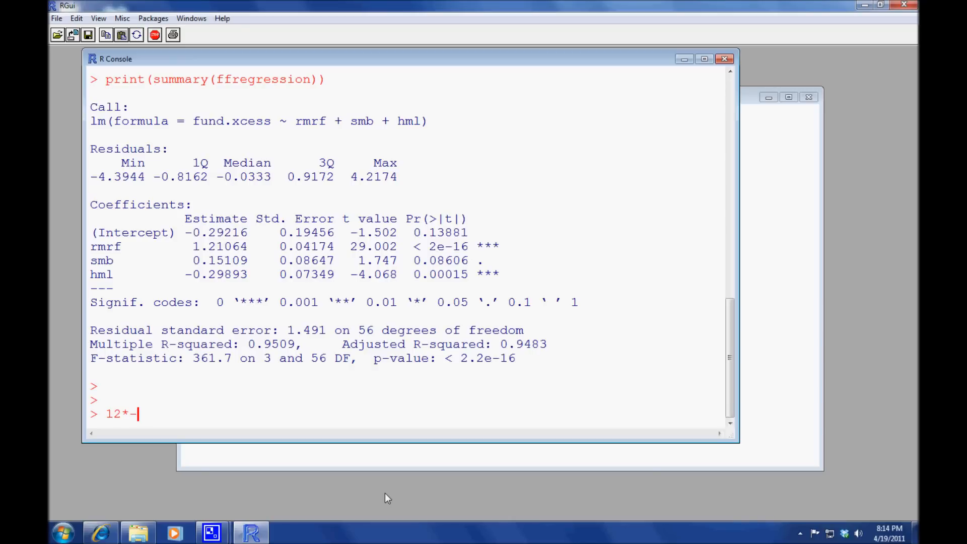
text(.2)
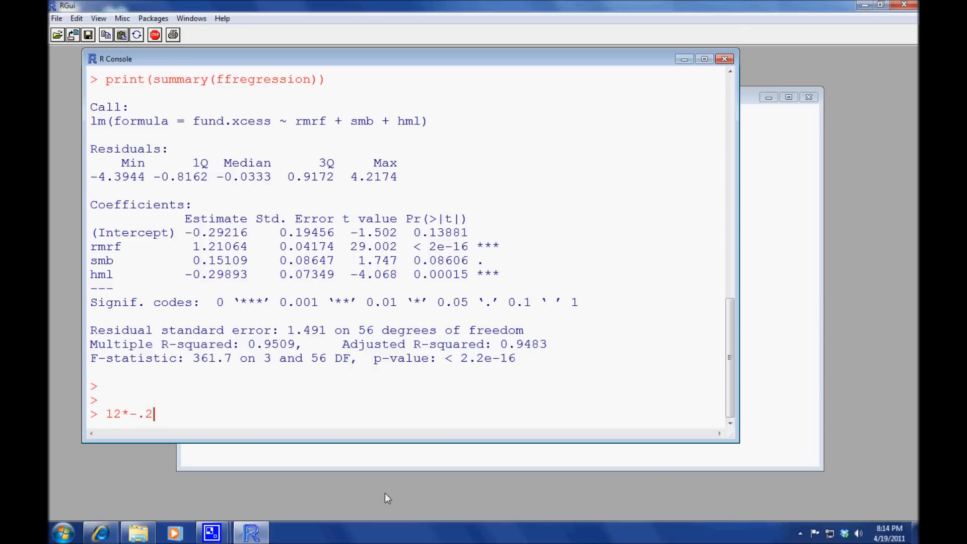
key(Return)
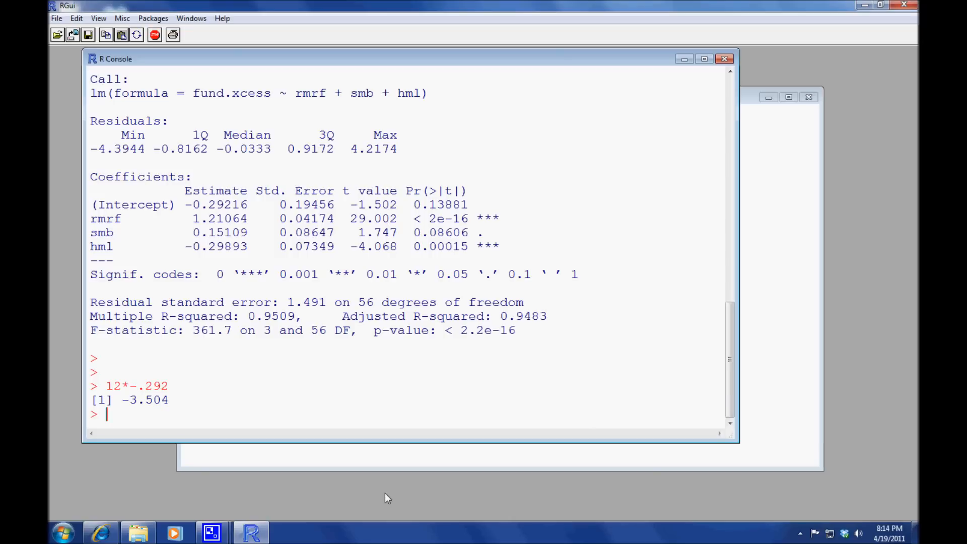
mouse_move(115, 233)
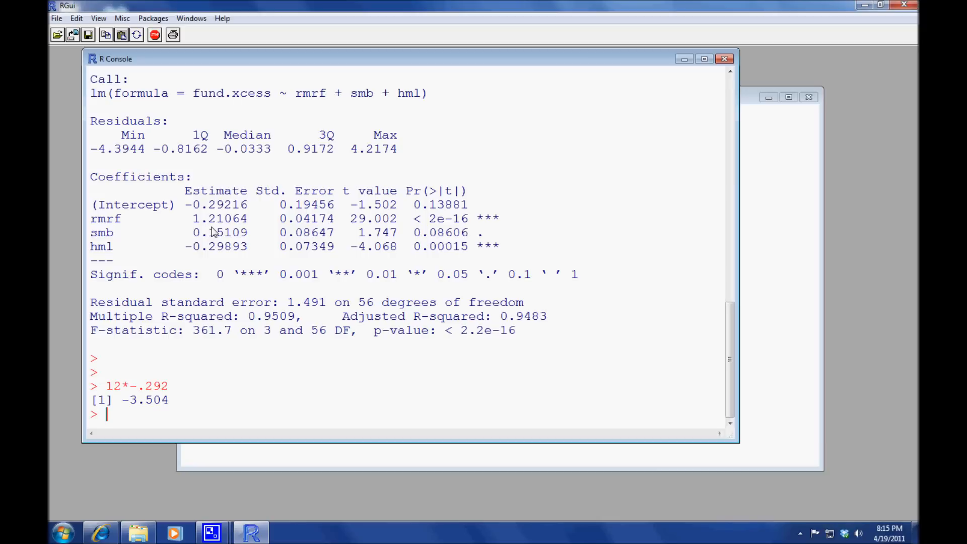
mouse_move(204, 240)
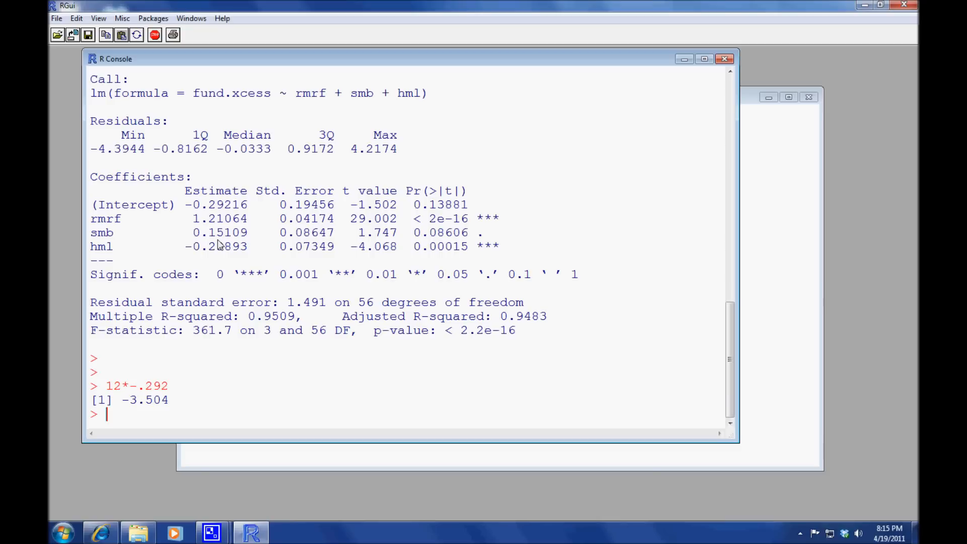
mouse_move(130, 260)
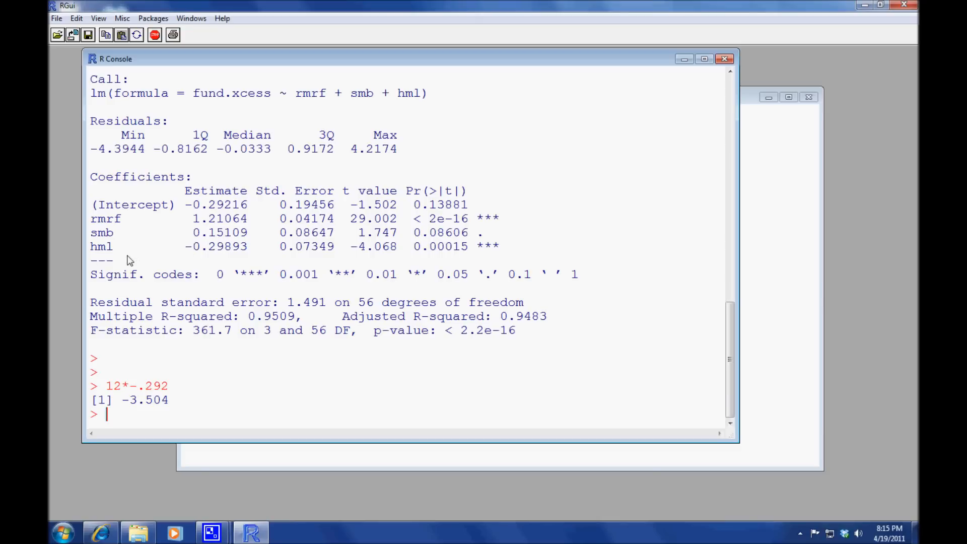
mouse_move(148, 257)
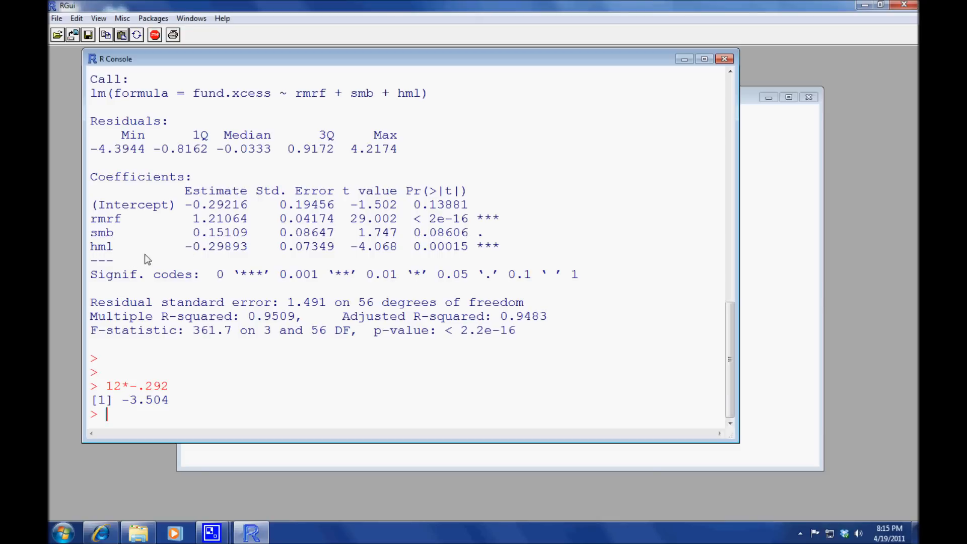
mouse_move(266, 264)
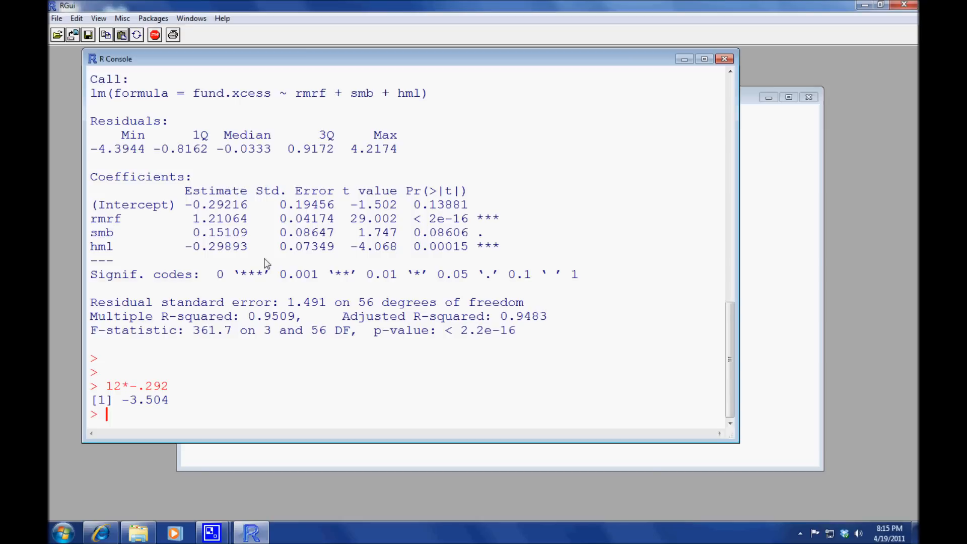
mouse_move(49, 243)
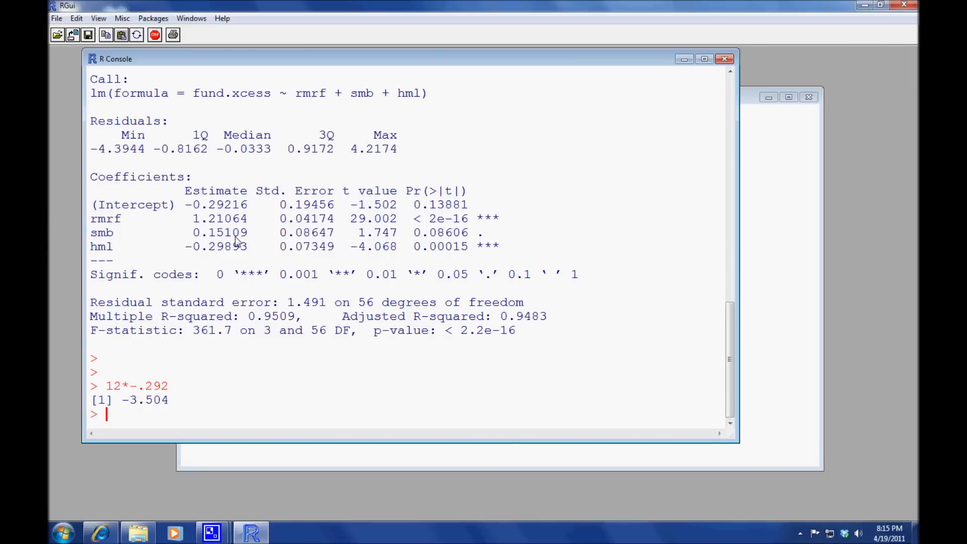
mouse_move(222, 314)
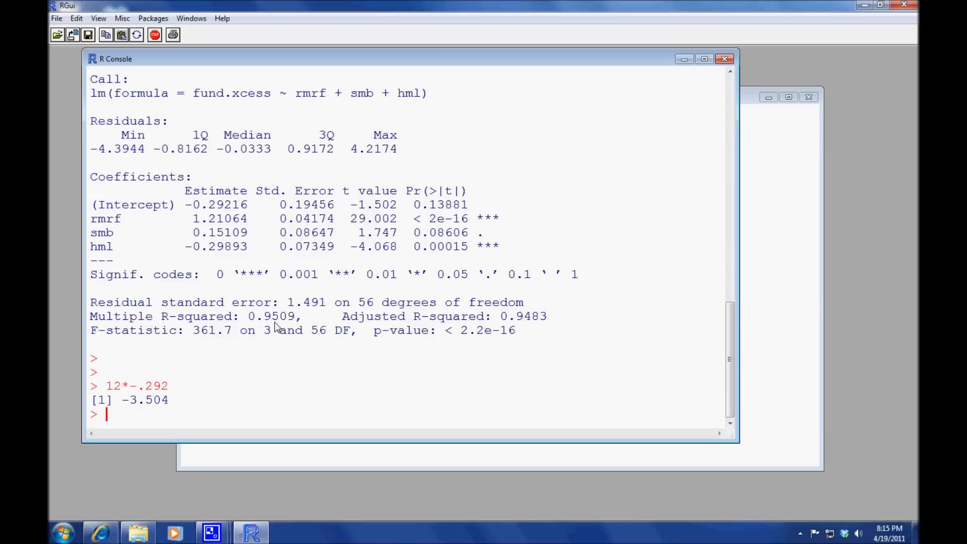
mouse_move(307, 347)
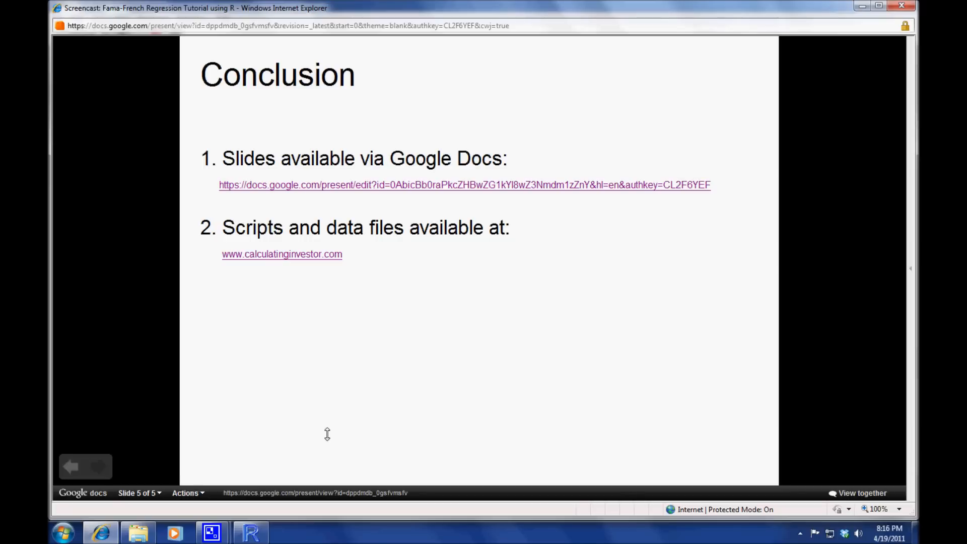
mouse_move(336, 389)
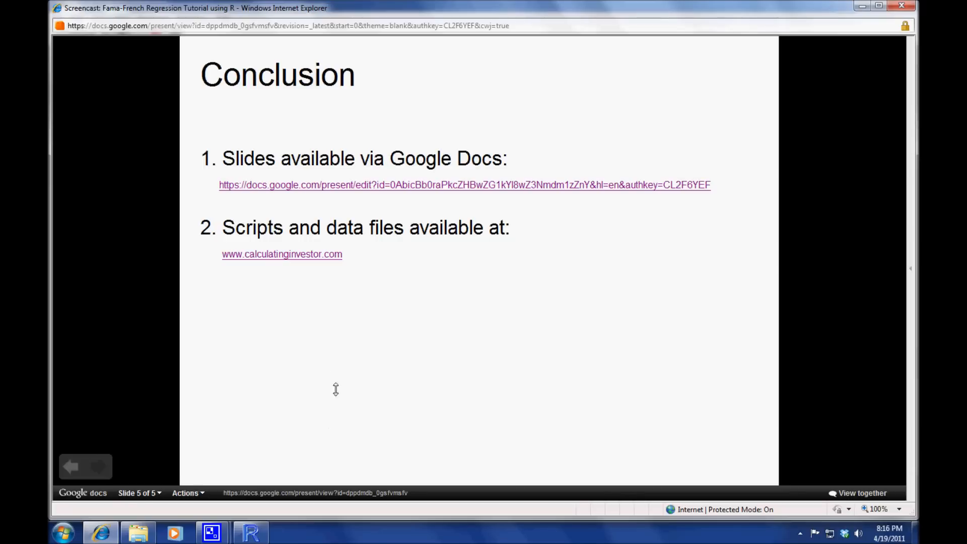
mouse_move(650, 184)
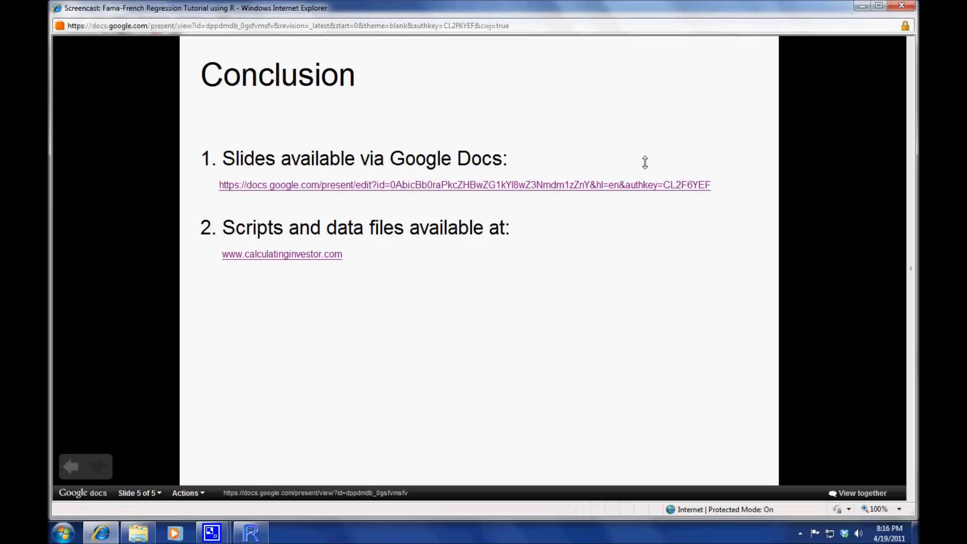
mouse_move(403, 140)
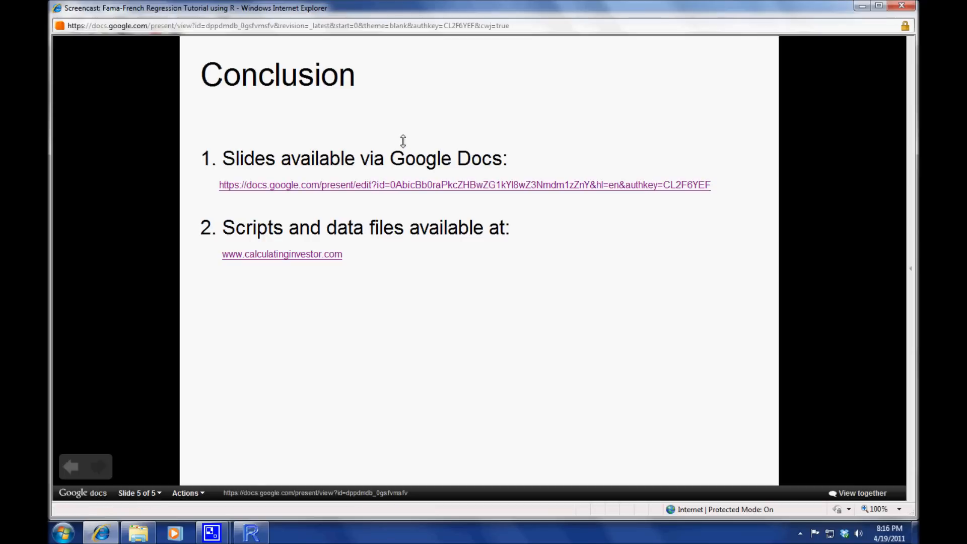
mouse_move(283, 254)
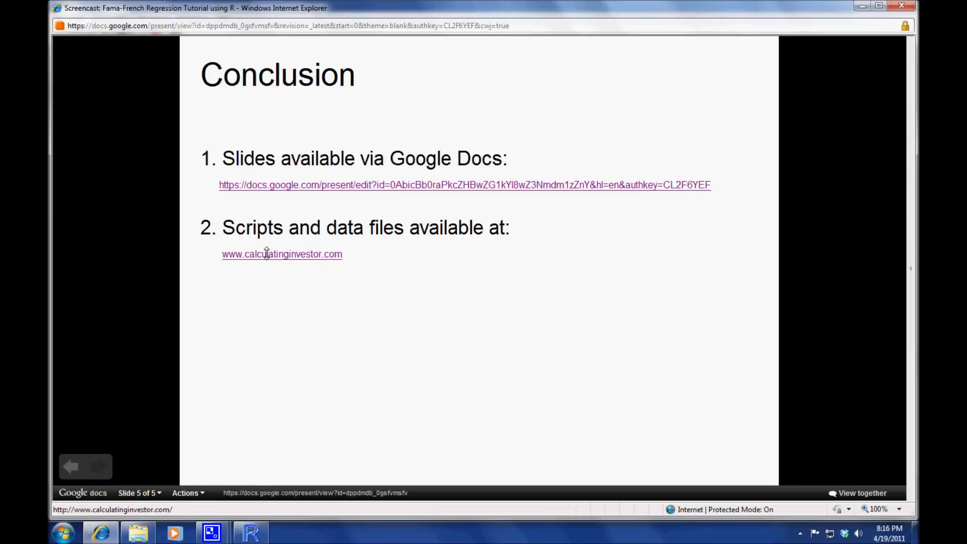
mouse_move(346, 255)
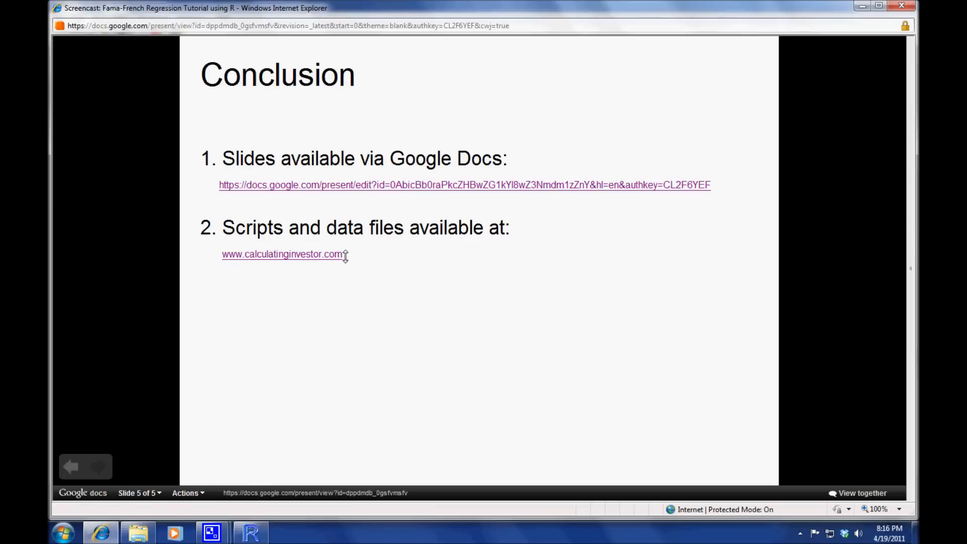